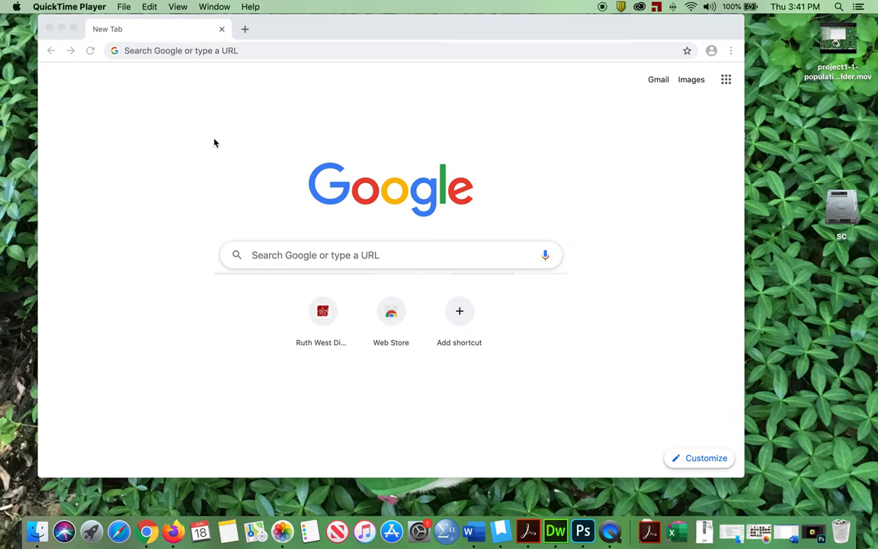
Step: Run a Google search for 'pug' from the new Chrome tab's address bar
click(381, 51)
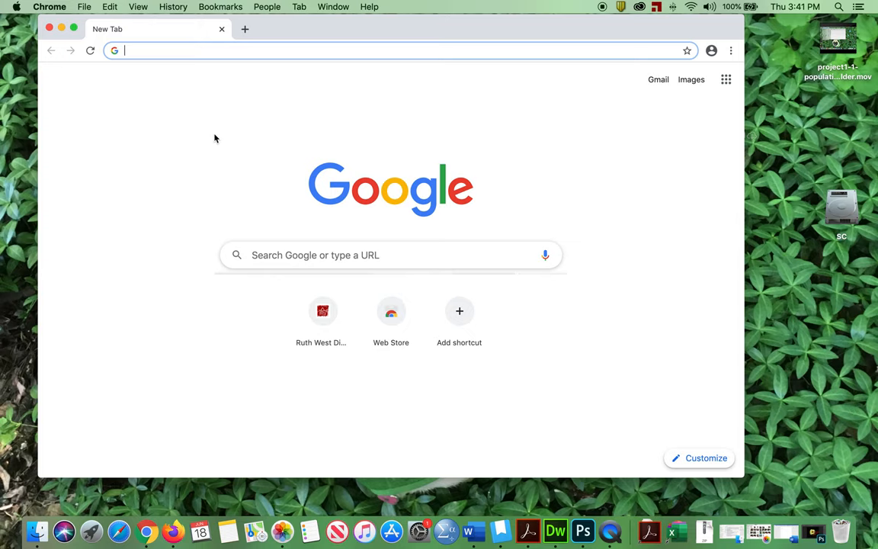
mouse_move(286, 255)
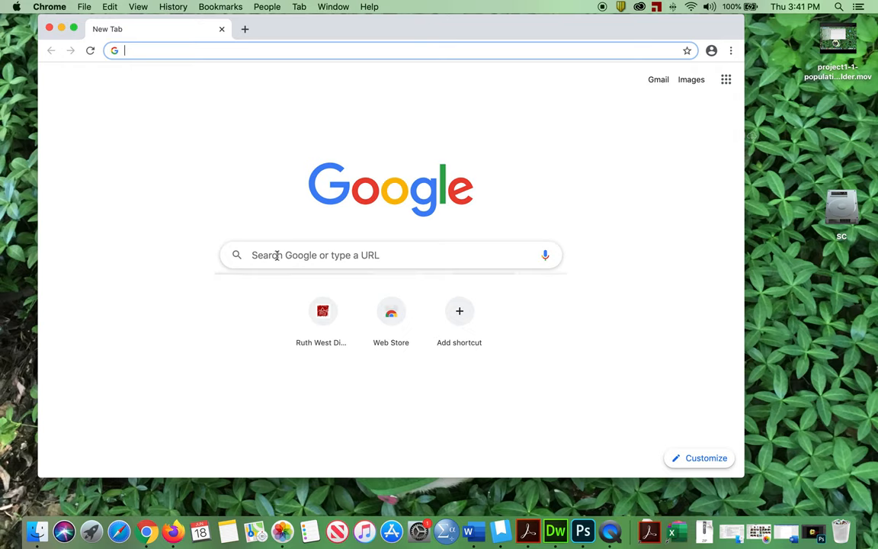
text(p)
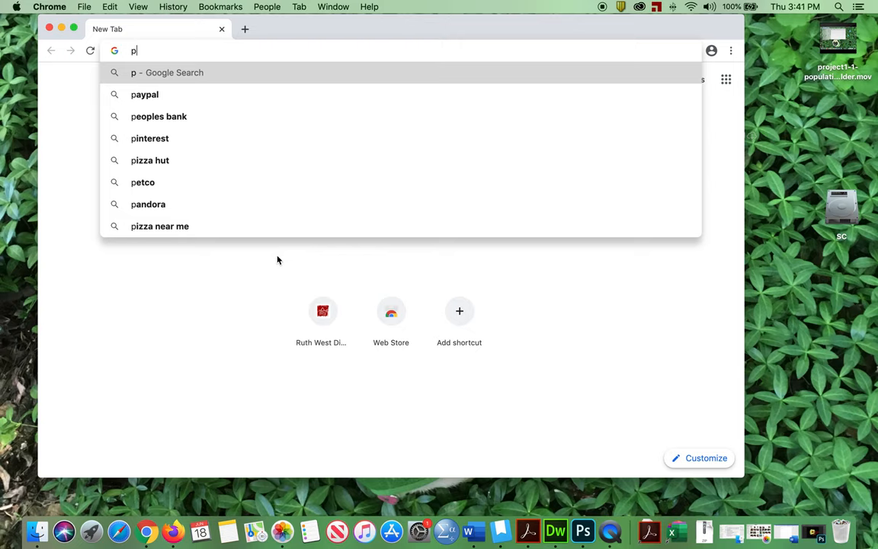
text(ug)
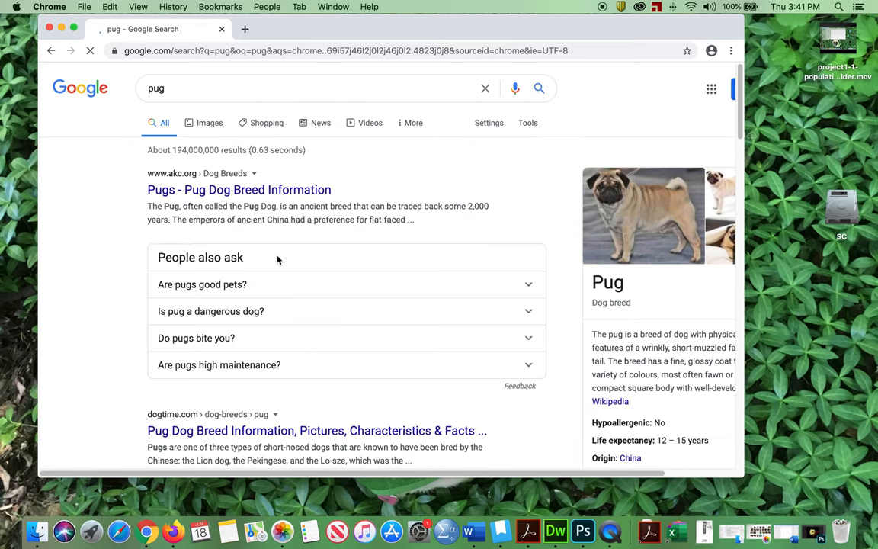
Step: Switch to the Images results for 'pug' and scroll through the thumbnail grid
click(209, 123)
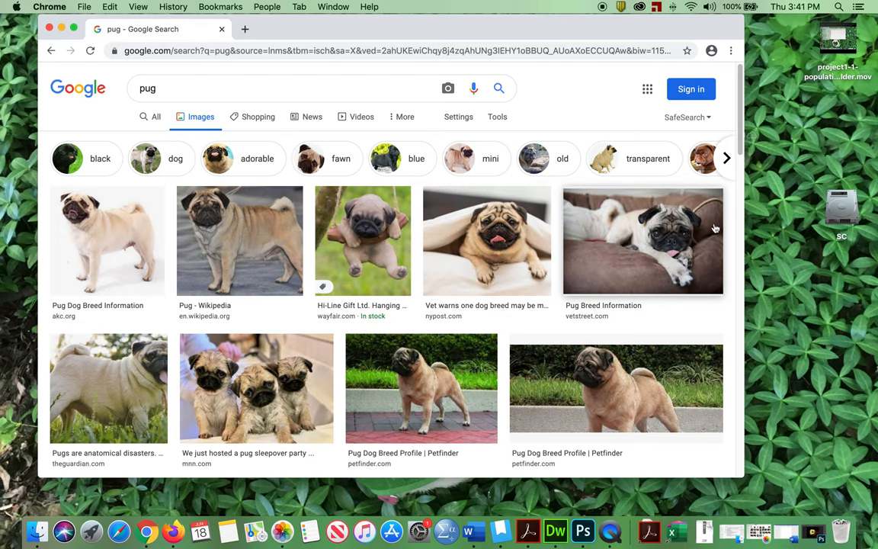
scroll(down, 3)
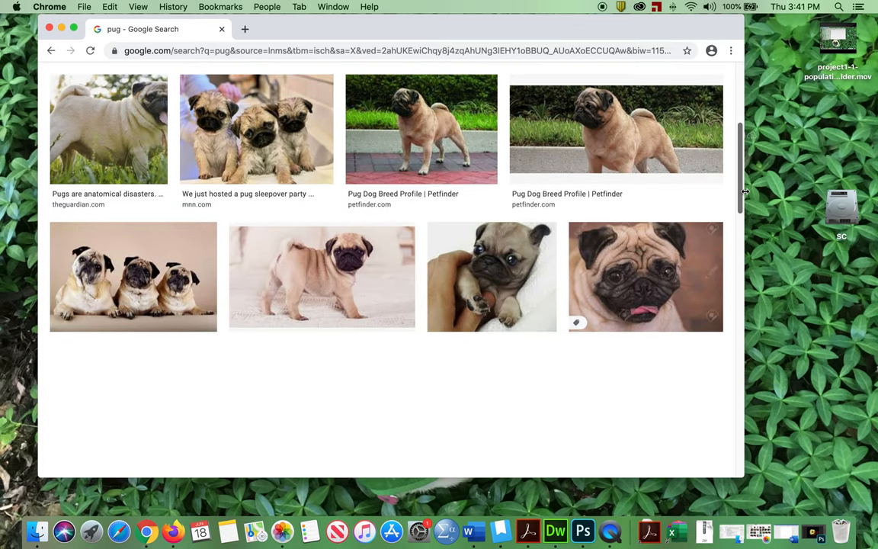
scroll(down, 3)
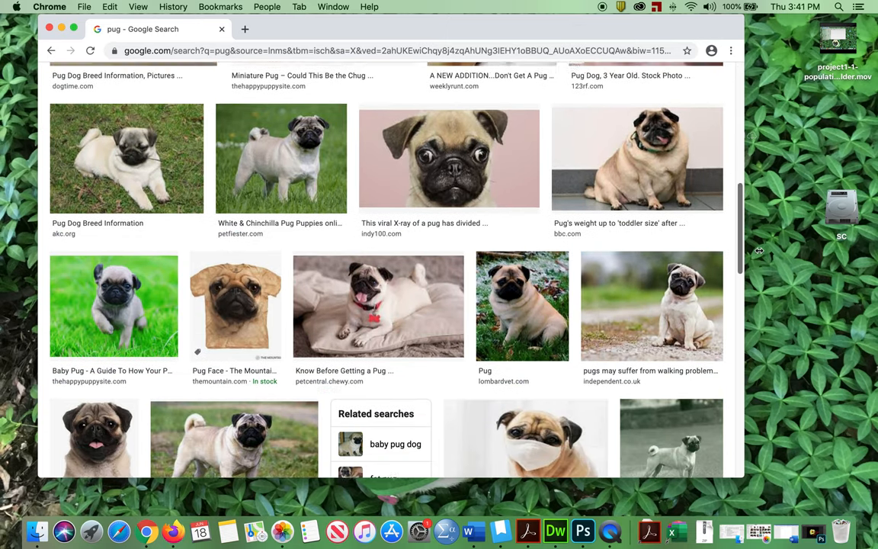
scroll(down, 3)
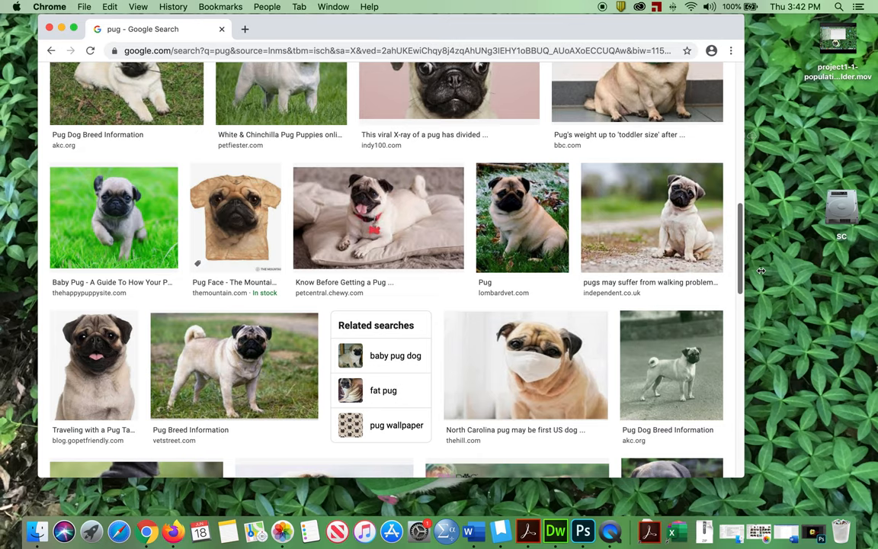
scroll(down, 3)
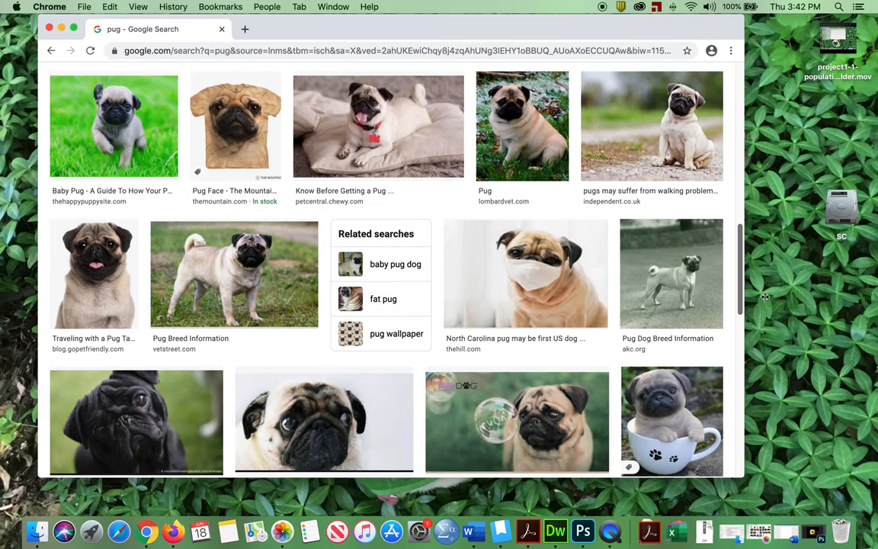
scroll(down, 3)
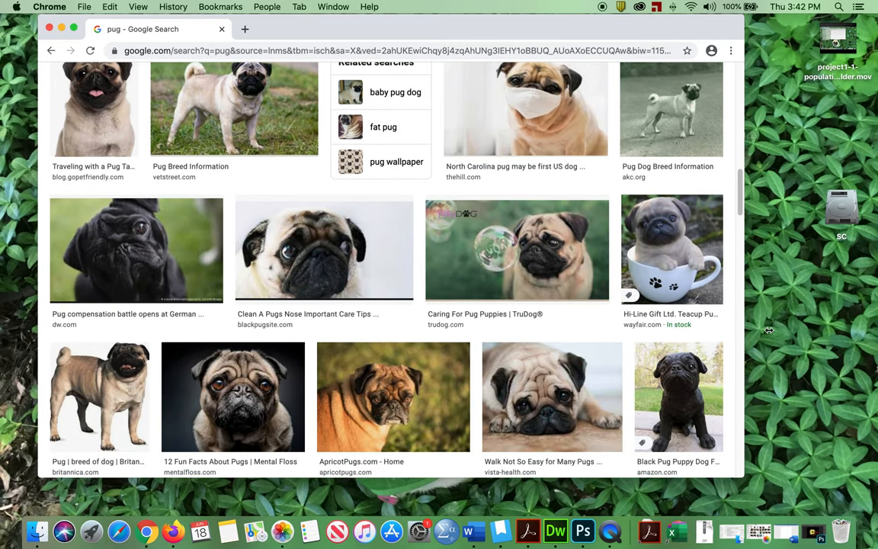
scroll(down, 3)
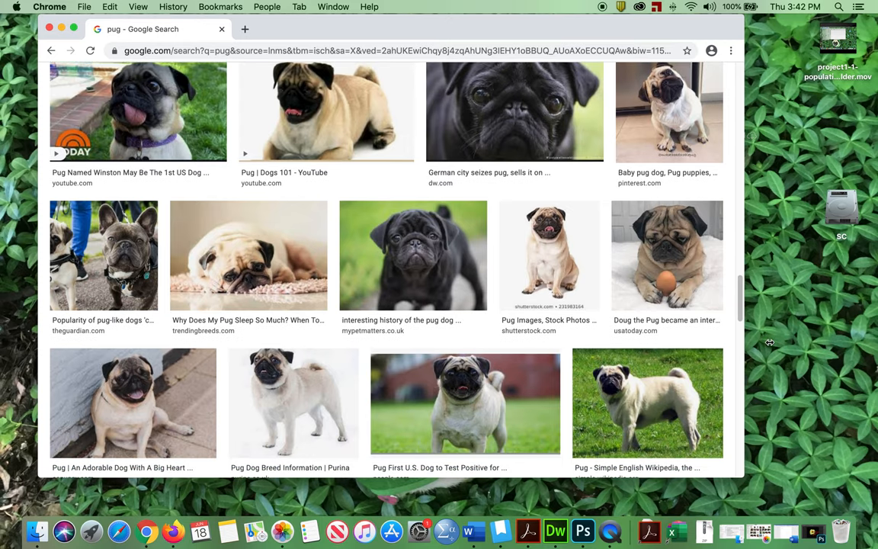
scroll(down, 3)
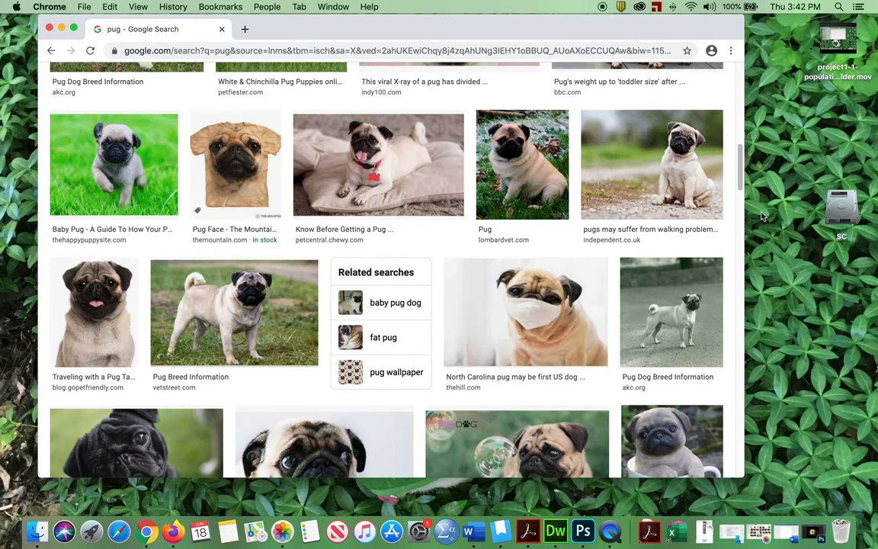
Step: Preview The Independent's sitting pug photo and open it full-size in a new tab
click(652, 164)
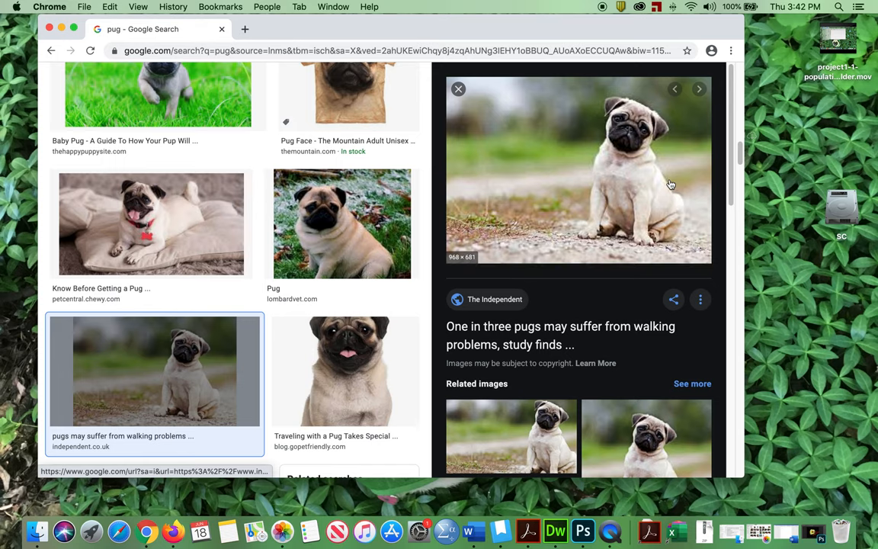
right_click(572, 172)
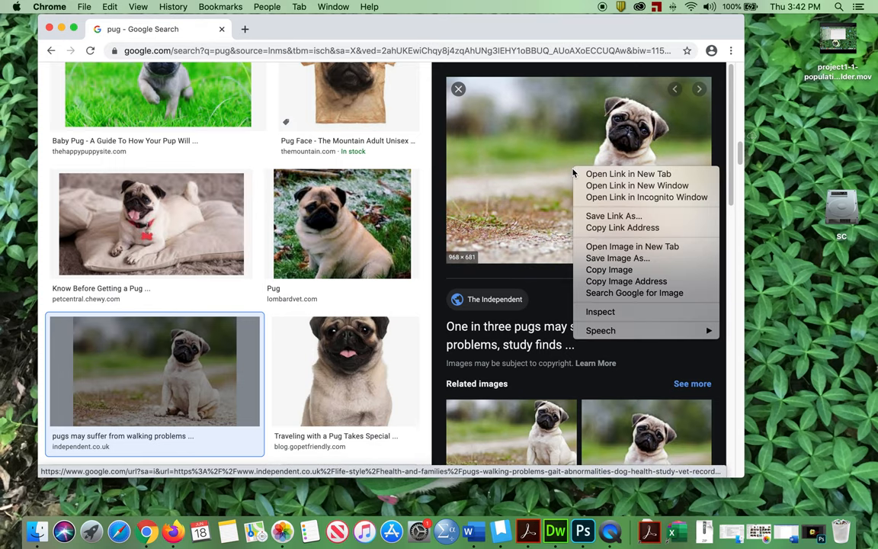
mouse_move(618, 257)
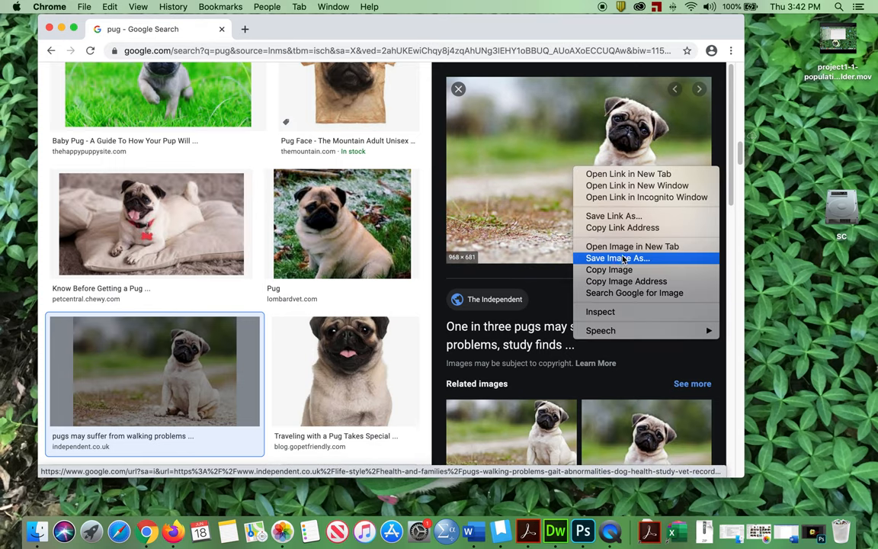
mouse_move(609, 270)
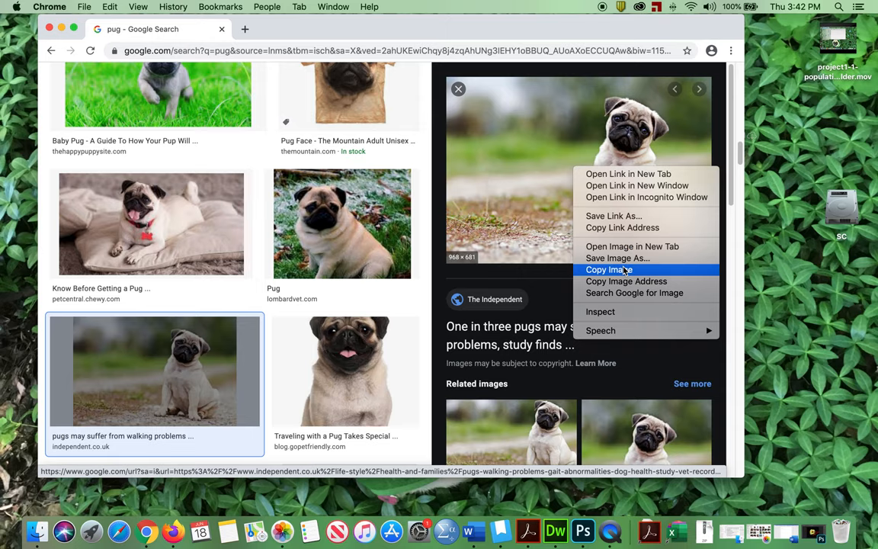
click(609, 269)
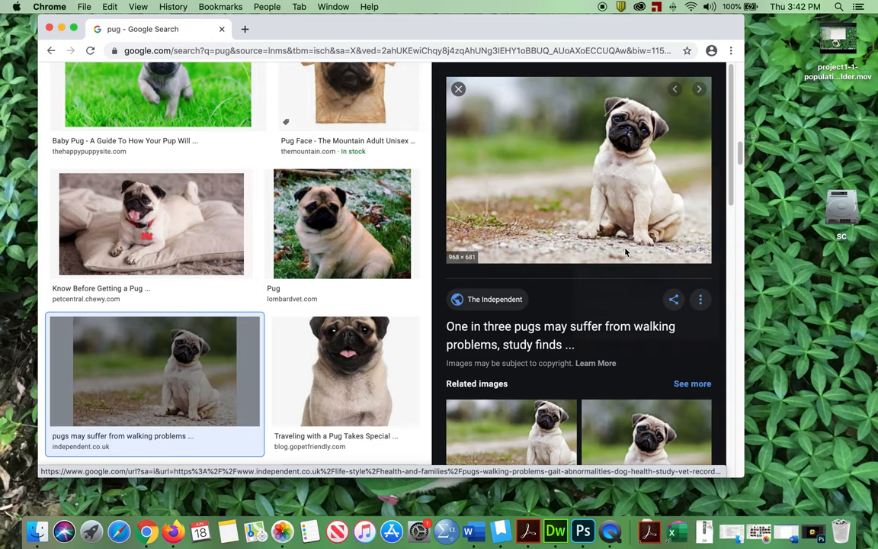
Step: Save the full-size pug photo as pug-gait-abnormality.jpg in the project1 folder
click(579, 170)
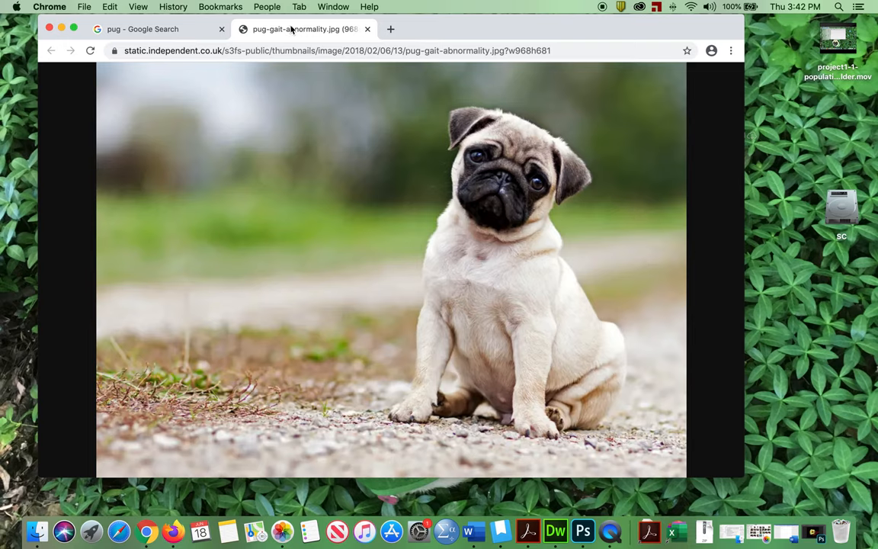
mouse_move(366, 77)
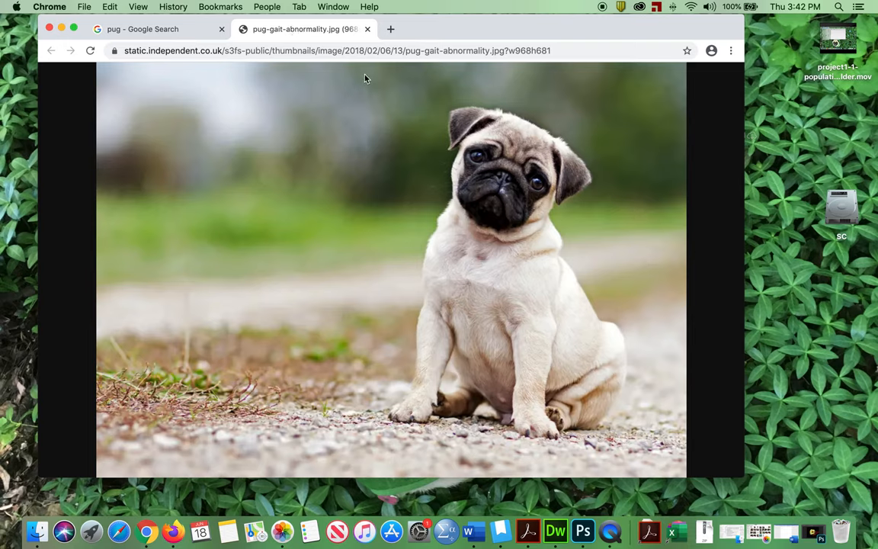
right_click(362, 96)
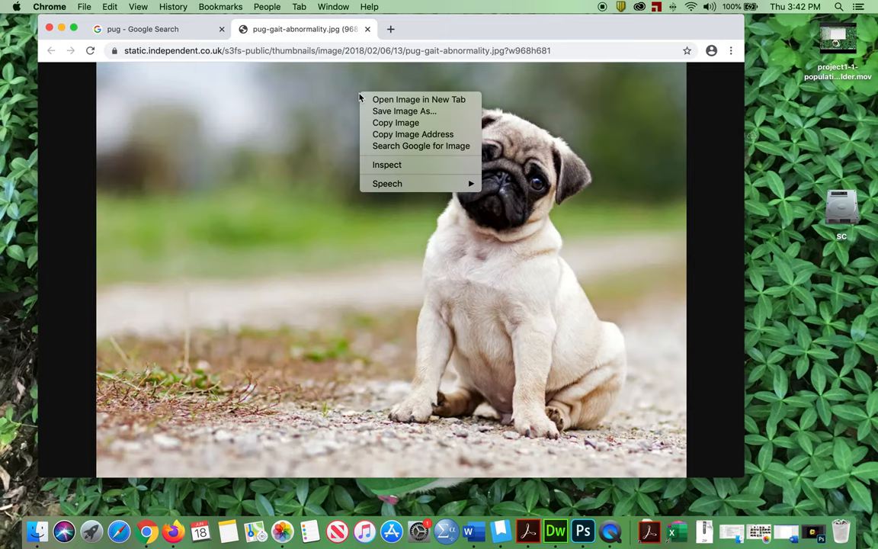
click(405, 110)
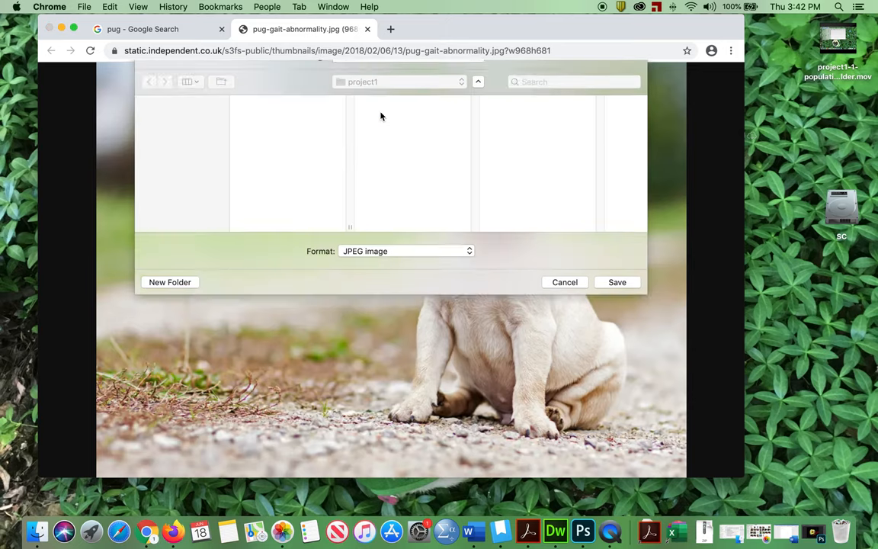
click(478, 81)
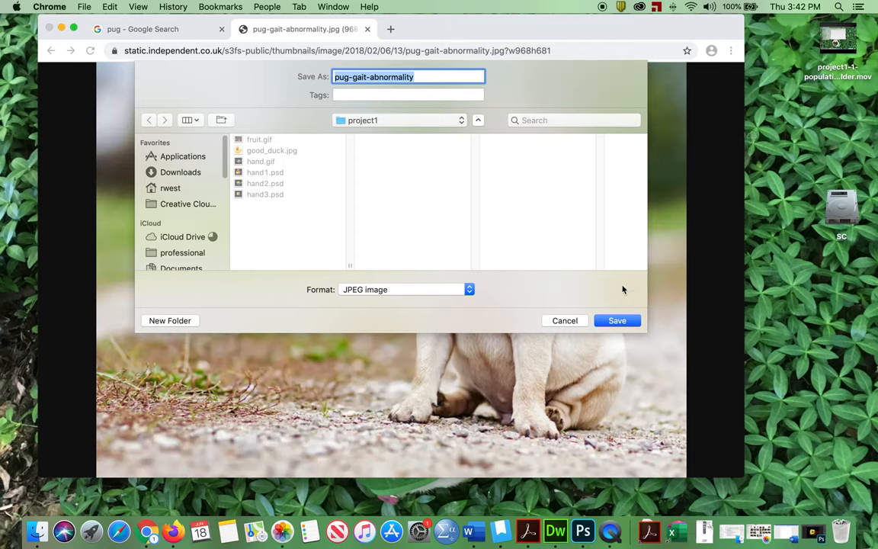
click(617, 321)
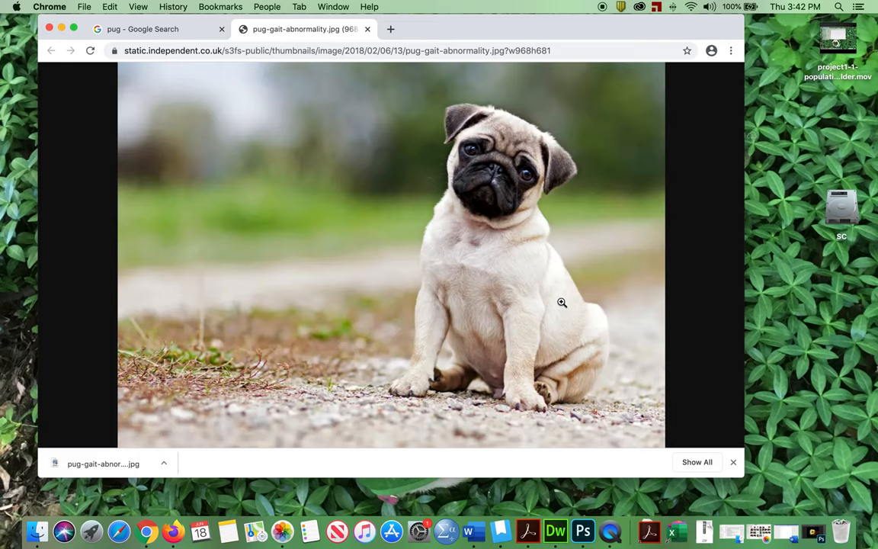
mouse_move(391, 109)
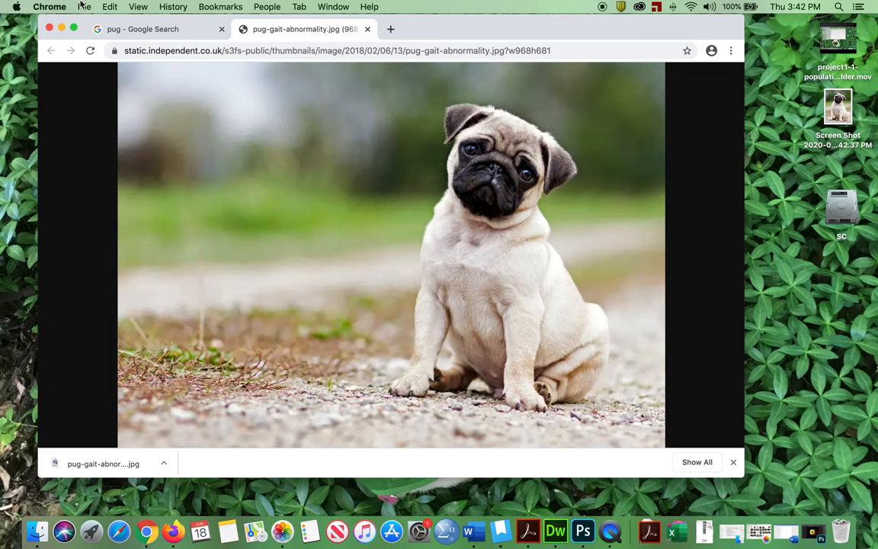
mouse_move(63, 28)
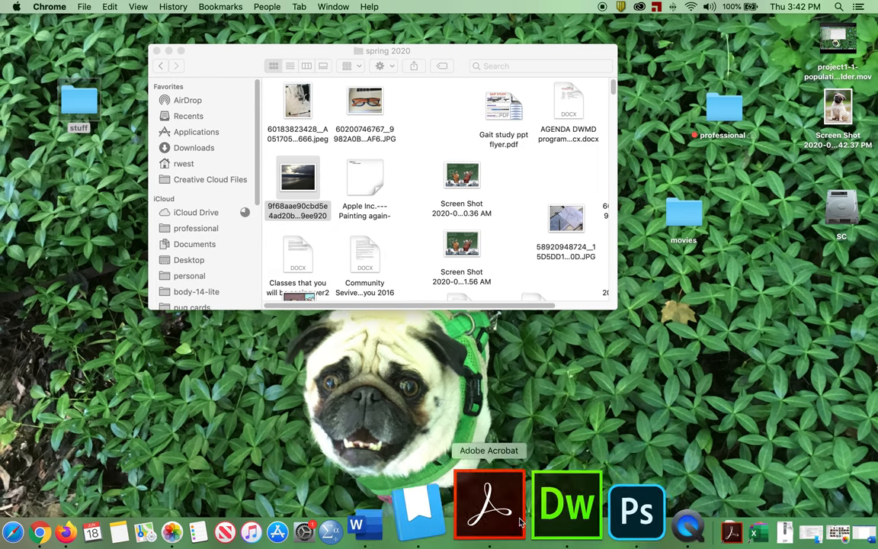
Step: Open hand.gif from project1, unlock the Index layer, and convert it to RGB Color
click(637, 504)
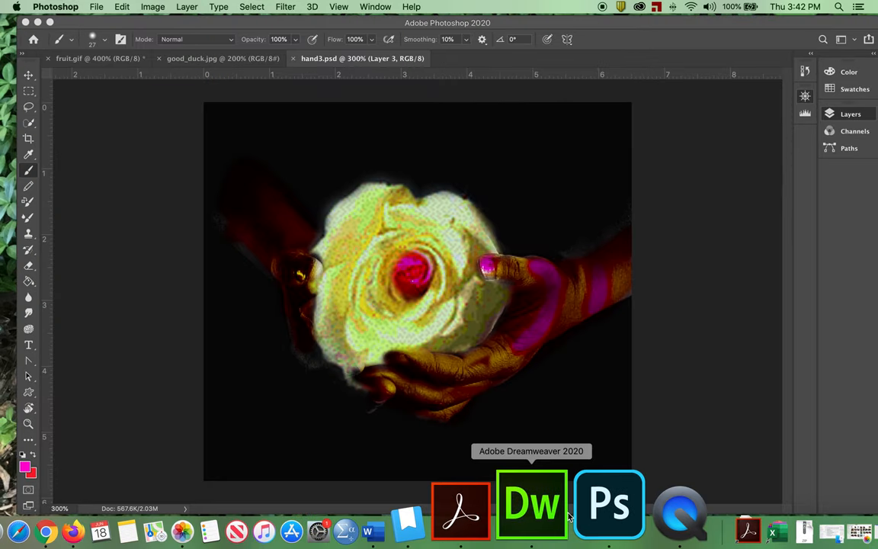
click(850, 113)
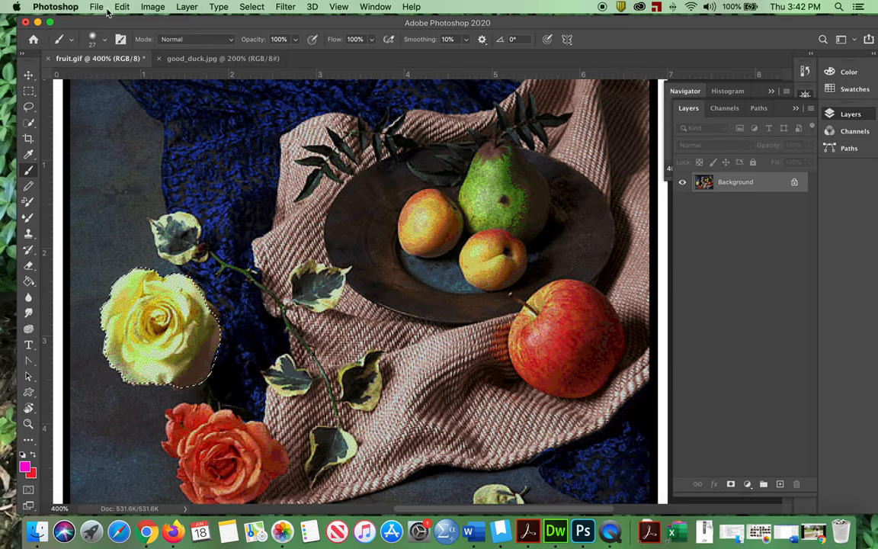
click(96, 6)
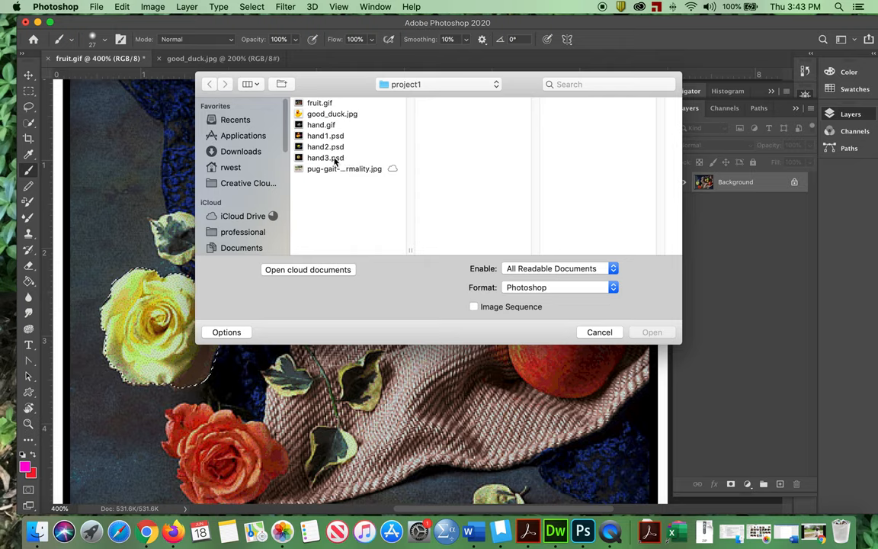
click(321, 124)
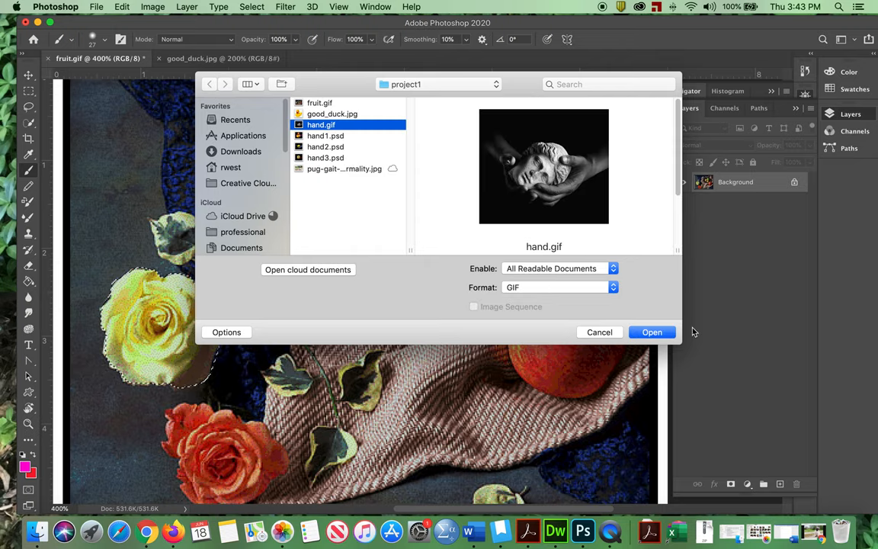
click(652, 331)
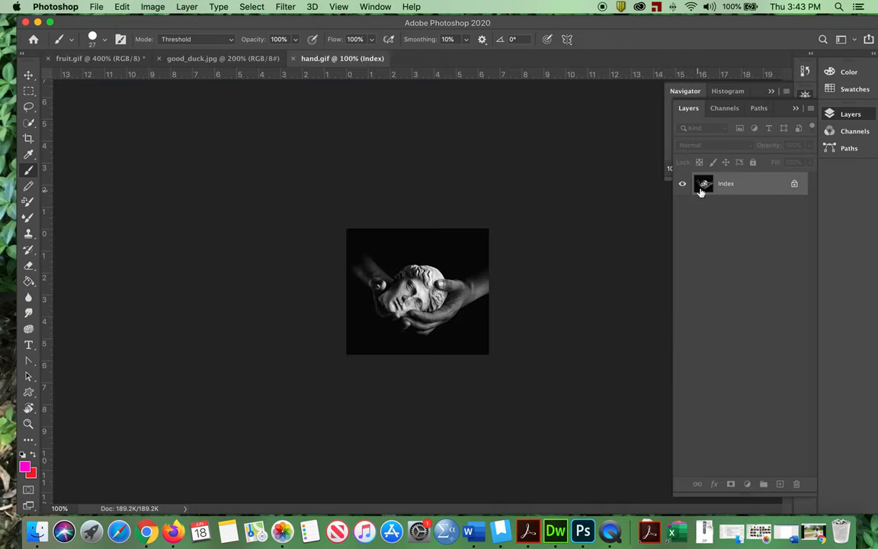
click(153, 7)
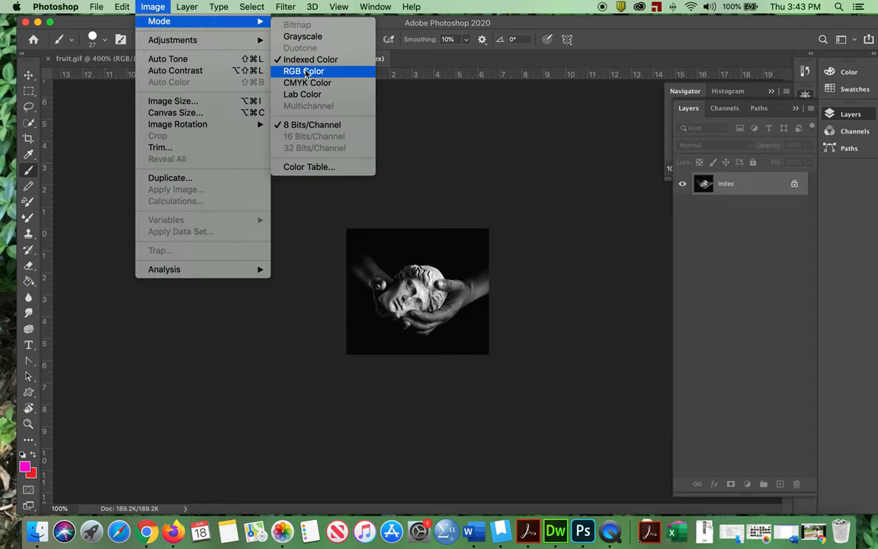
click(96, 6)
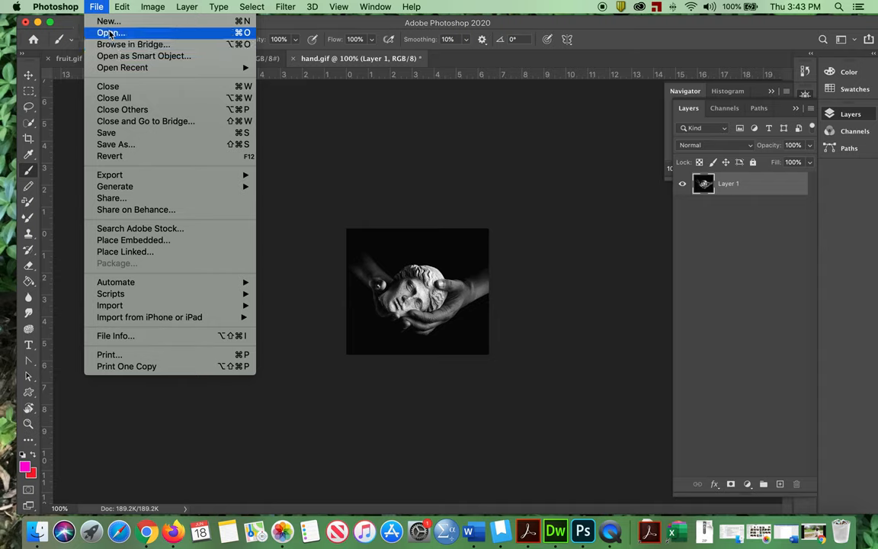
Step: Open pug-gait-abnormality.jpg and set the Lasso tool's feather to 4 px
click(110, 32)
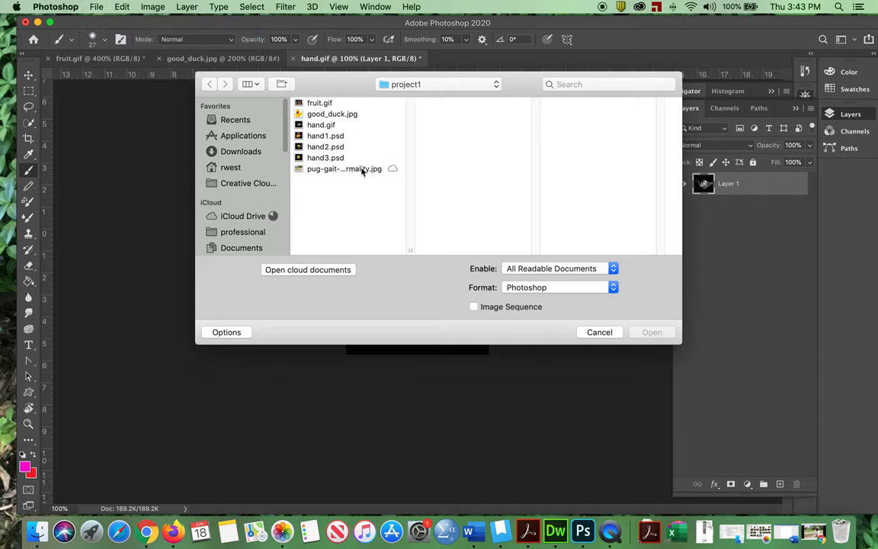
click(344, 168)
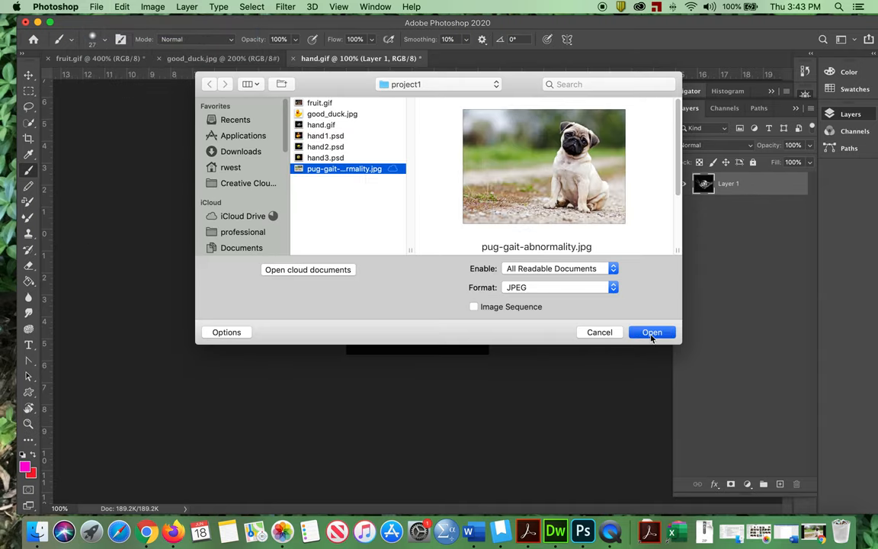
click(652, 332)
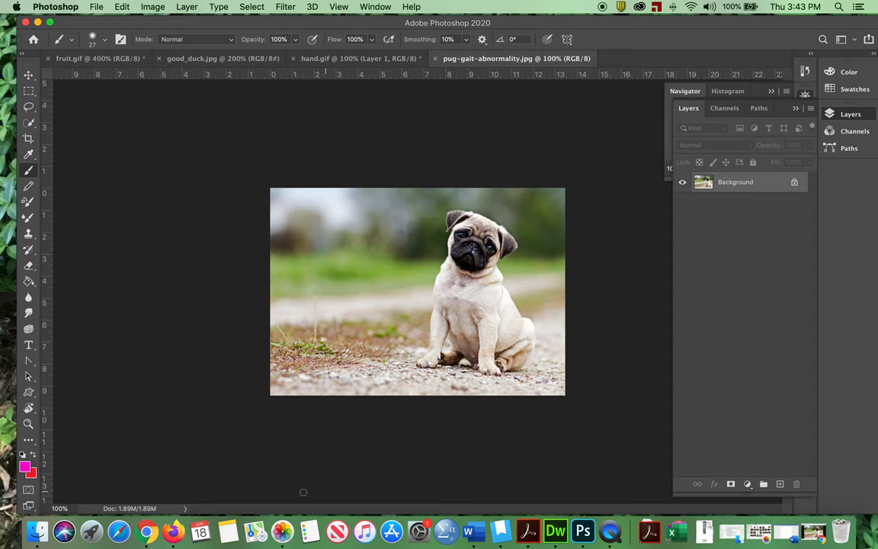
mouse_move(134, 513)
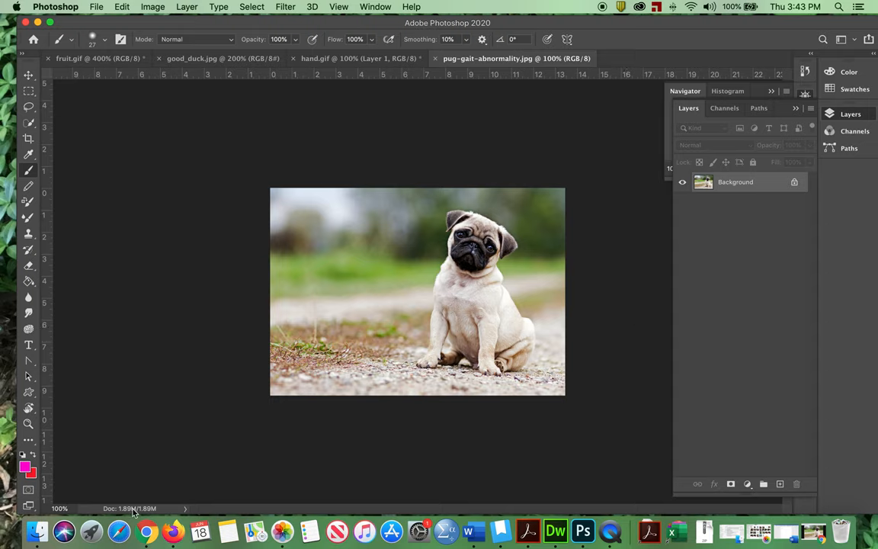
mouse_move(174, 492)
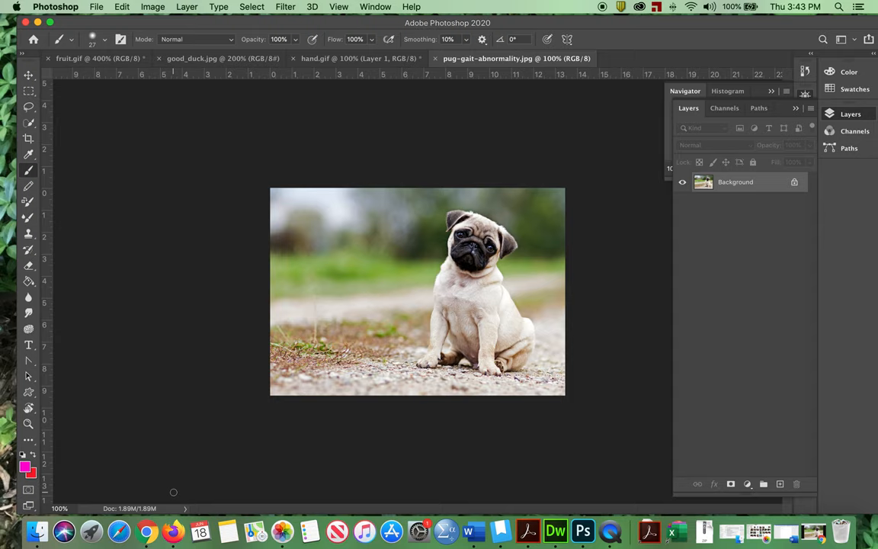
mouse_move(116, 336)
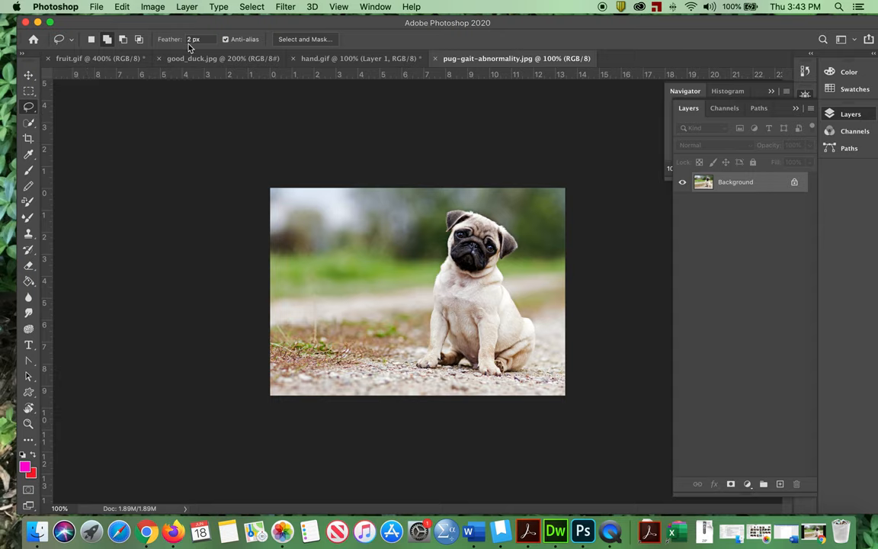
triple_click(195, 39)
text(4)
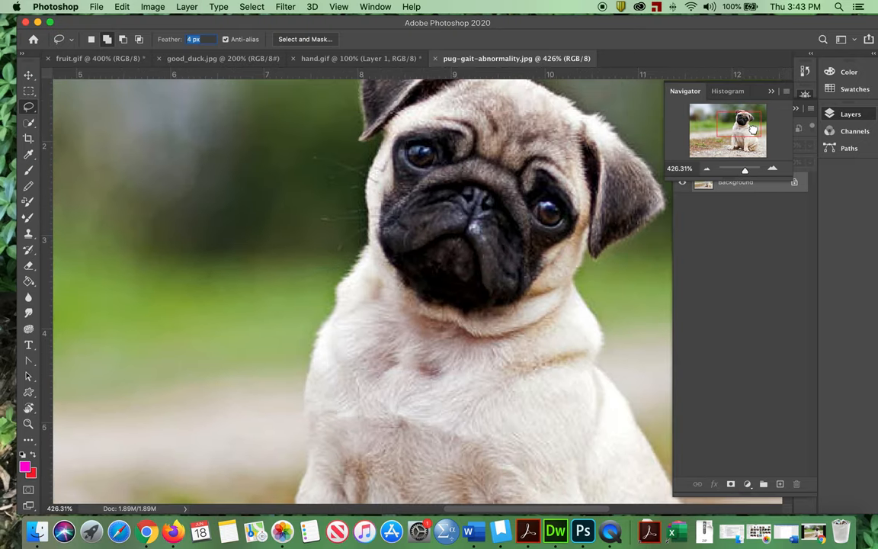
Step: Zoom out, lasso around the pug, and subtract the background patch above its head
drag(755, 169, 743, 168)
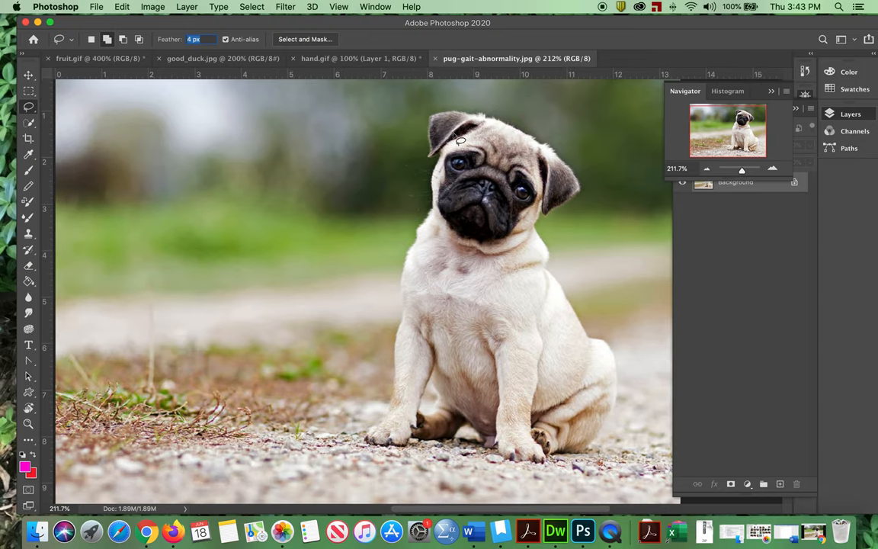
mouse_move(479, 118)
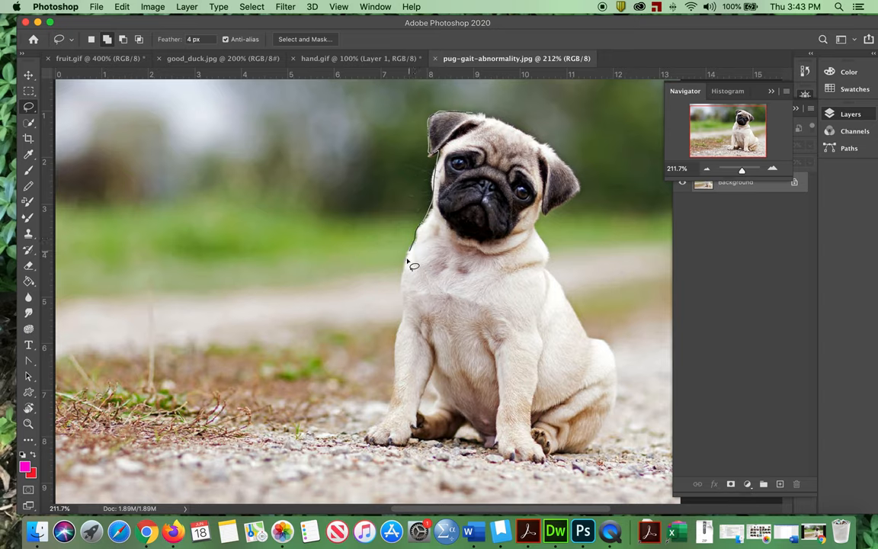
drag(408, 255, 388, 396)
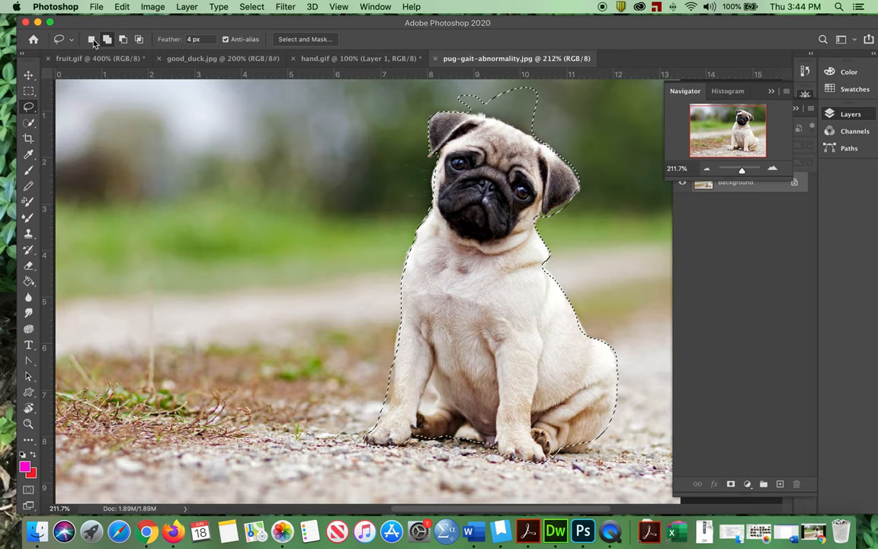
click(122, 39)
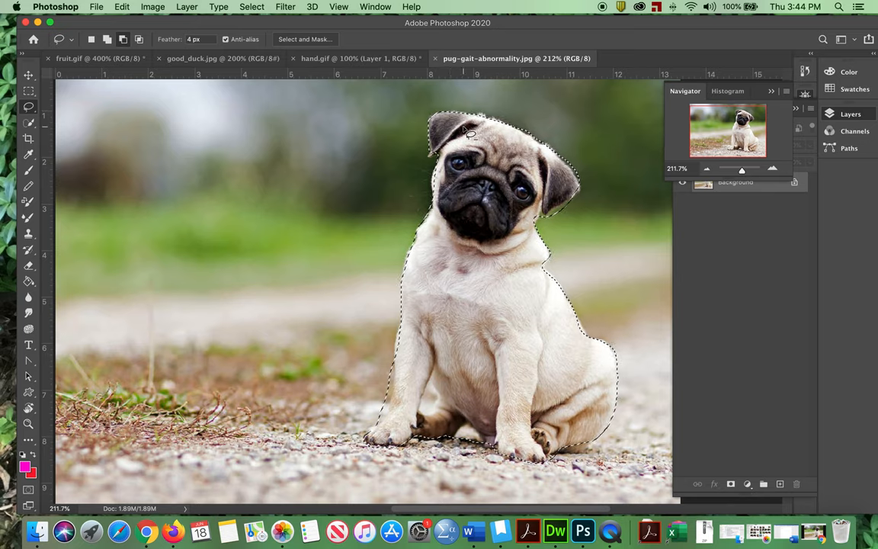
mouse_move(248, 144)
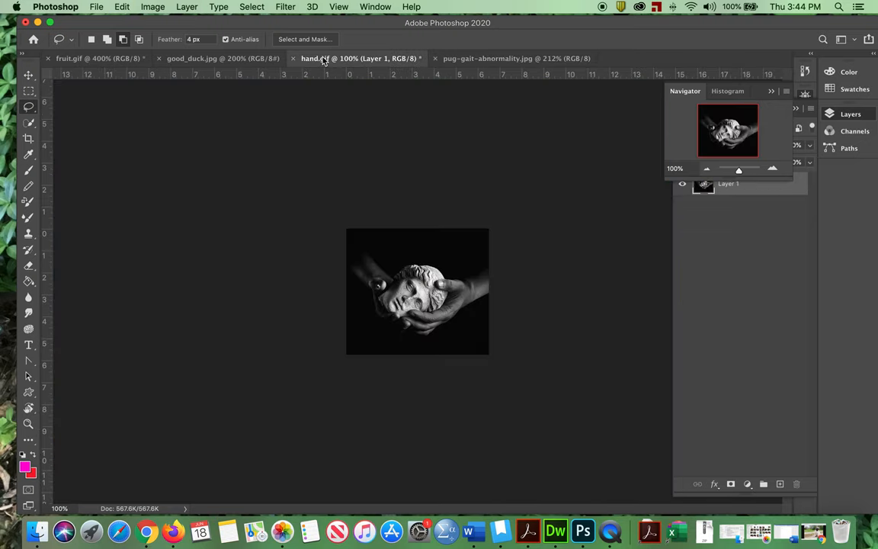
mouse_move(321, 58)
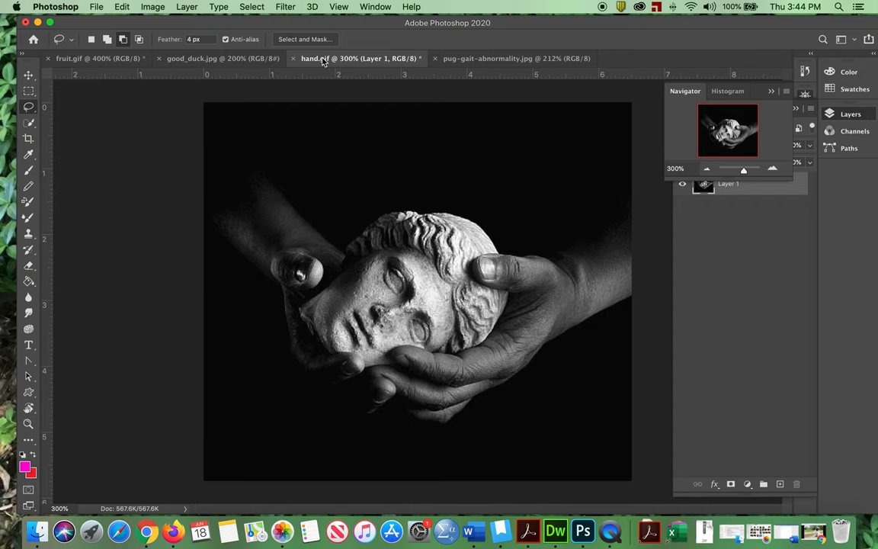
Step: Paste the selected pug into hand.gif as Layer 2 above the hands
click(121, 6)
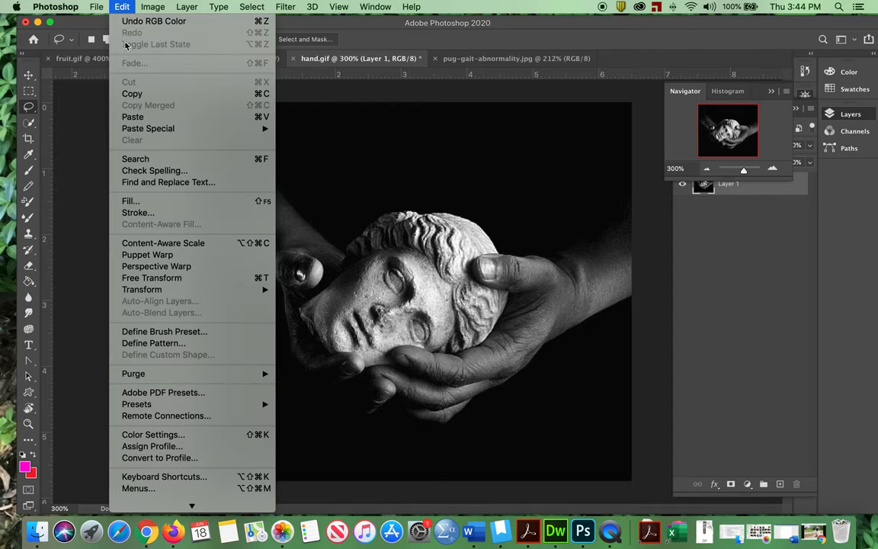
click(133, 116)
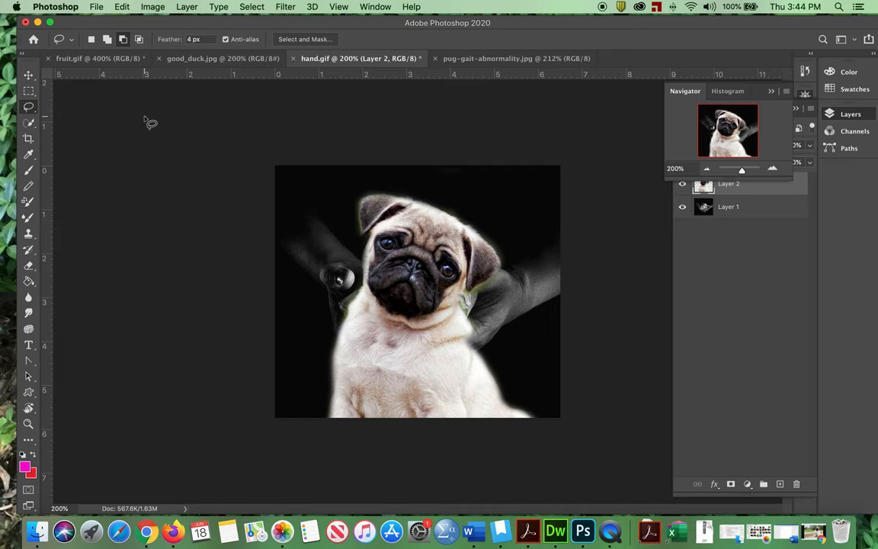
click(121, 6)
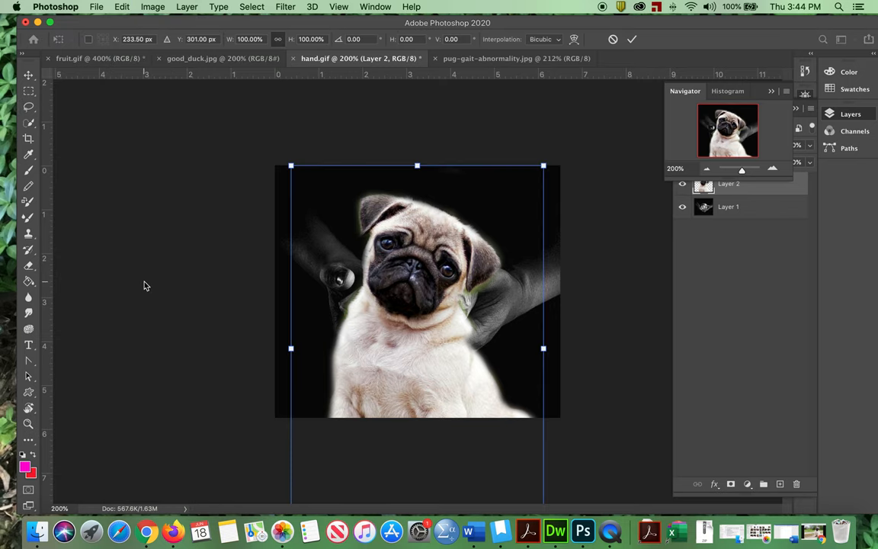
mouse_move(388, 328)
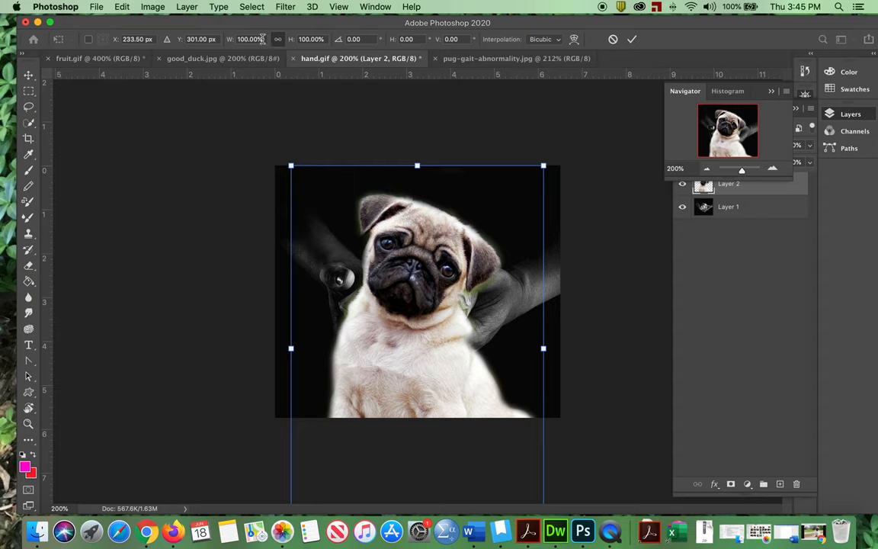
Step: Scale the pug to 50% width, move it up between the hands, and enlarge slightly
triple_click(248, 39)
text(50)
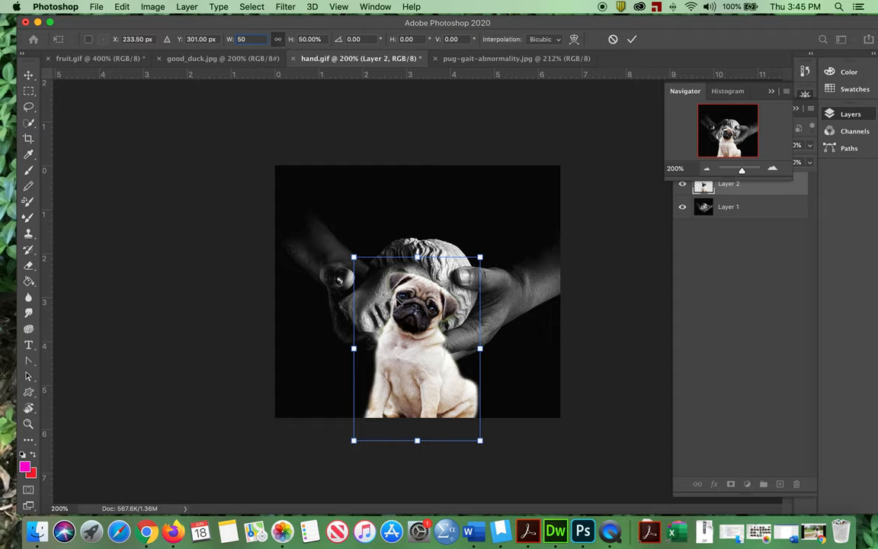
drag(417, 349, 417, 280)
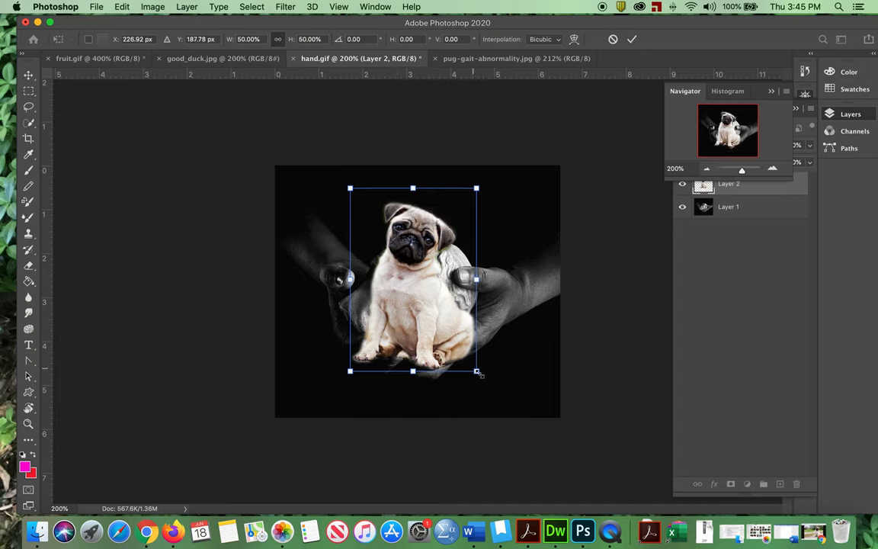
drag(476, 372, 496, 398)
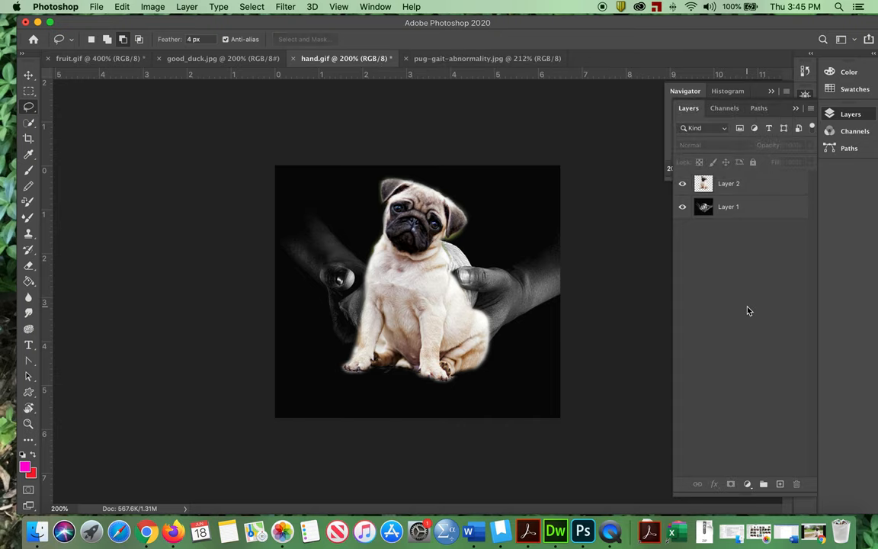
mouse_move(748, 317)
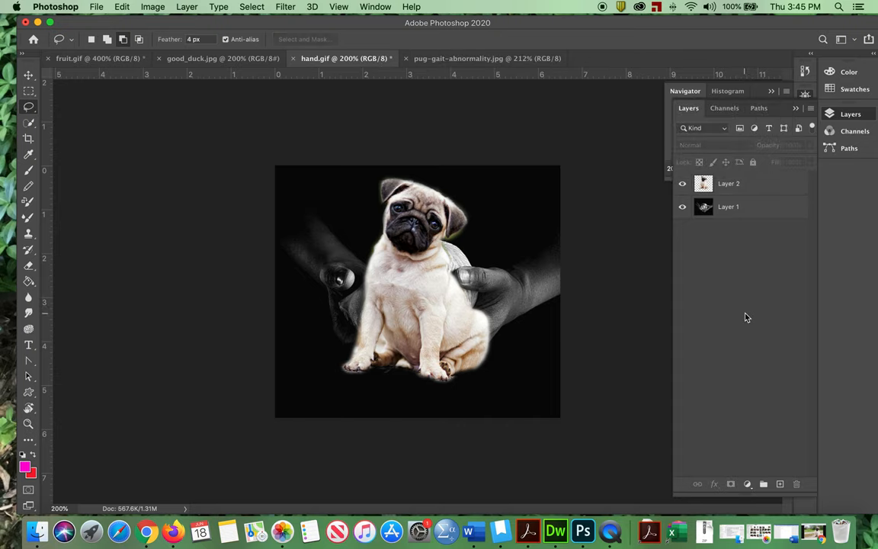
mouse_move(740, 335)
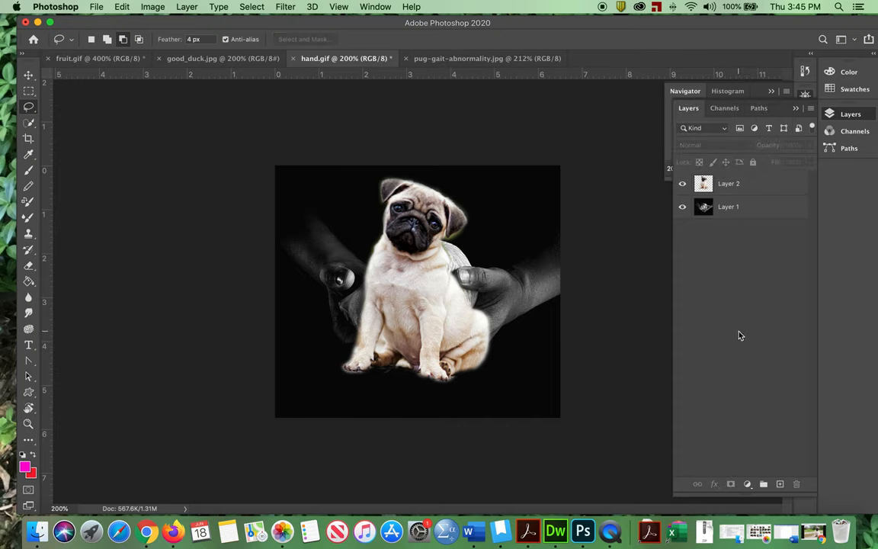
mouse_move(674, 329)
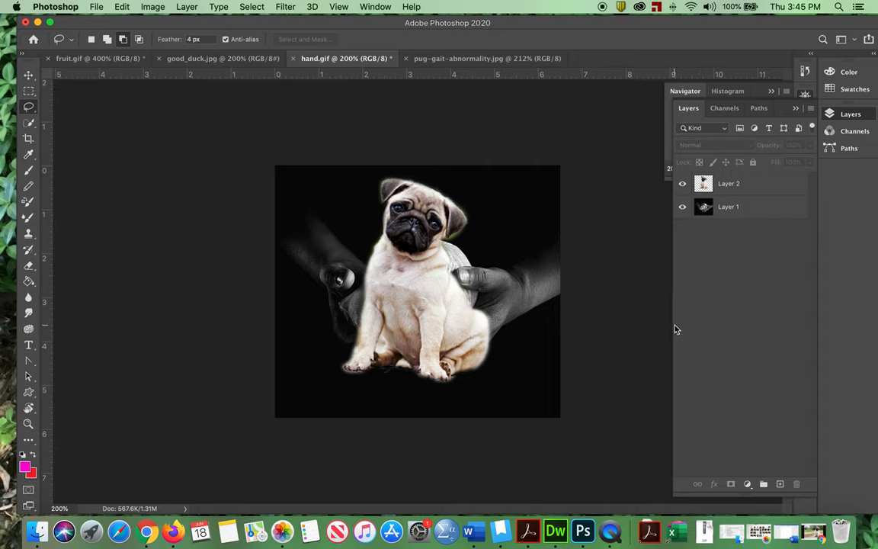
mouse_move(704, 259)
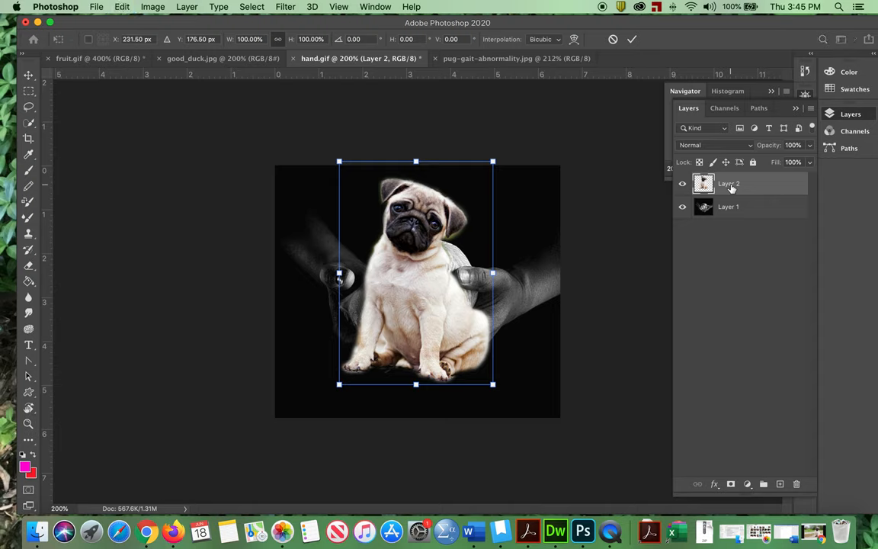
Step: Enlarge, tilt, reposition, and straighten the pug so it rests upright in the palms
drag(494, 384, 498, 391)
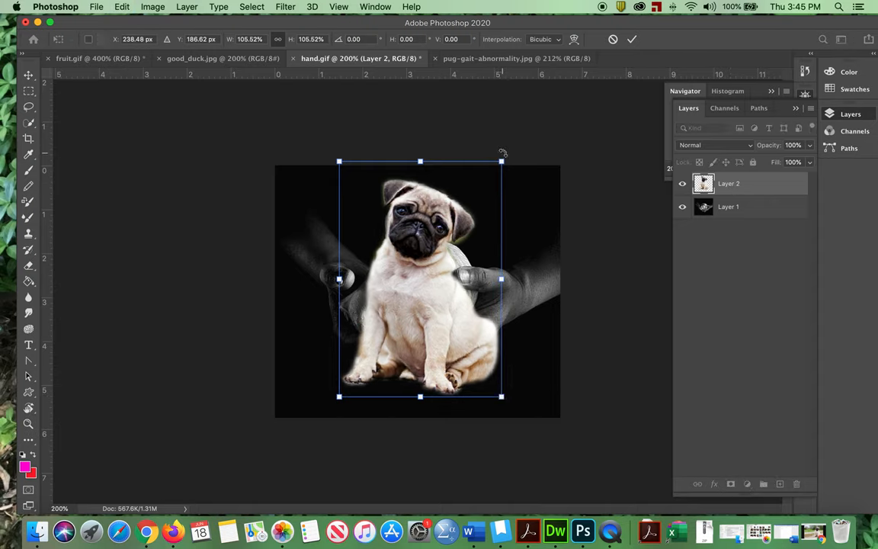
drag(504, 153, 540, 184)
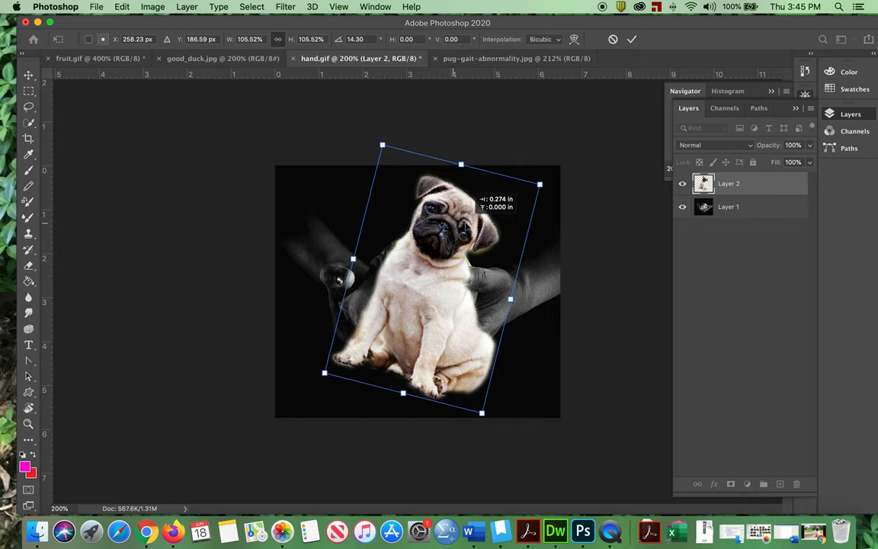
drag(324, 373, 319, 378)
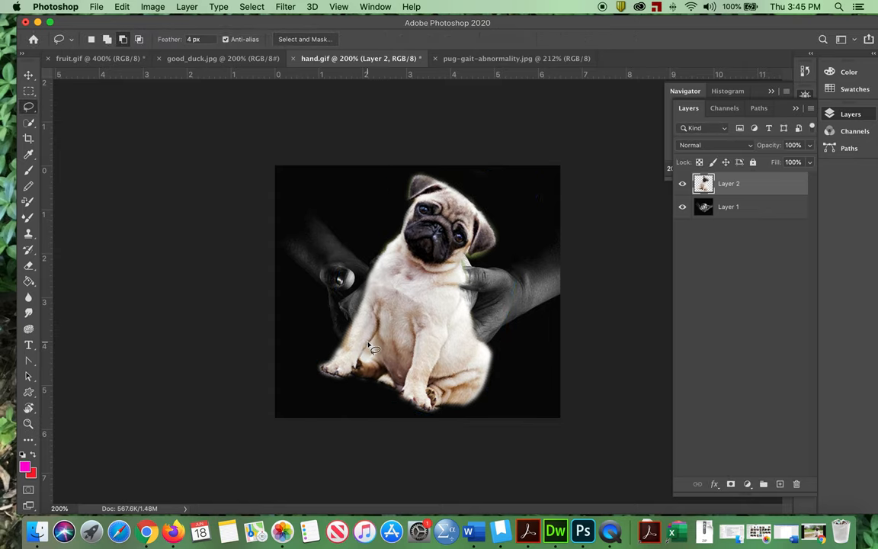
mouse_move(385, 360)
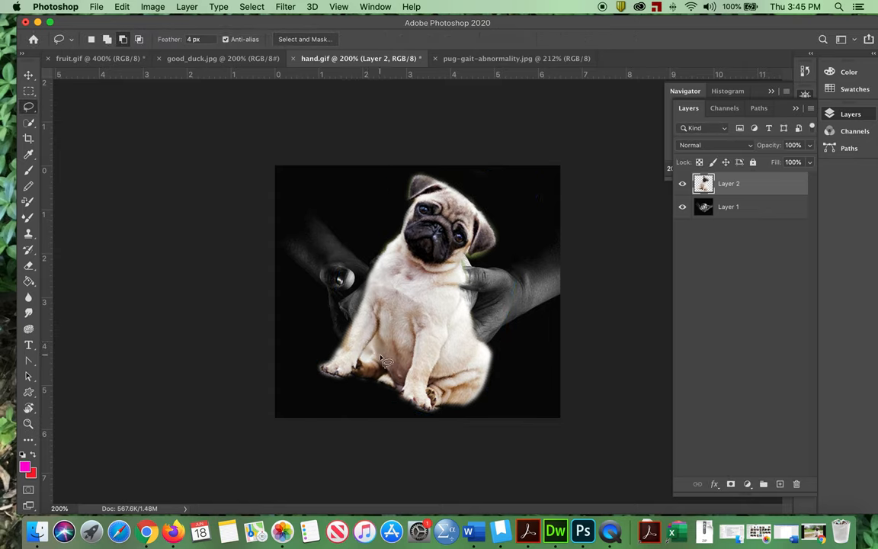
mouse_move(436, 337)
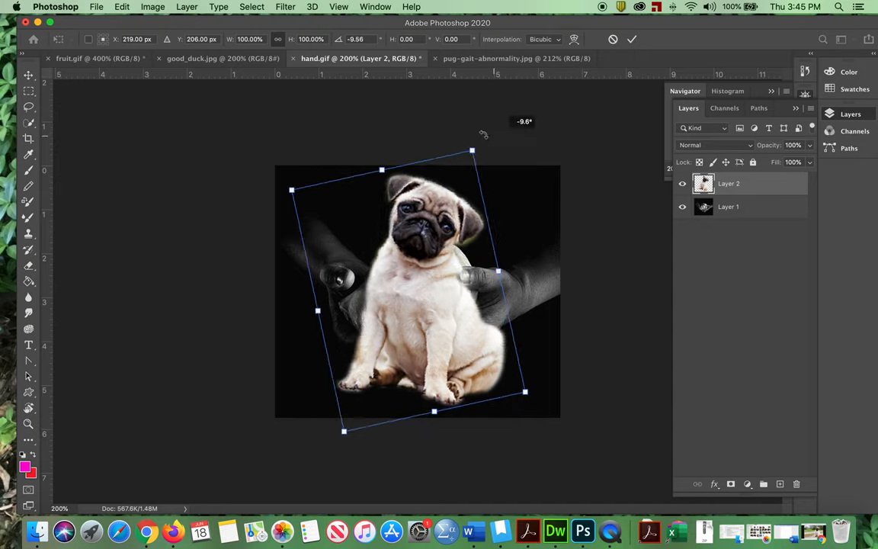
drag(472, 149, 422, 236)
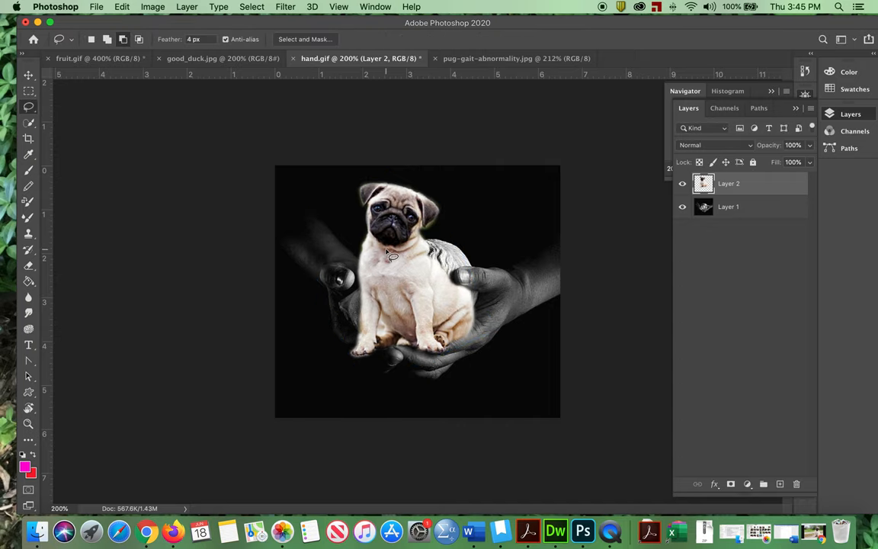
mouse_move(787, 292)
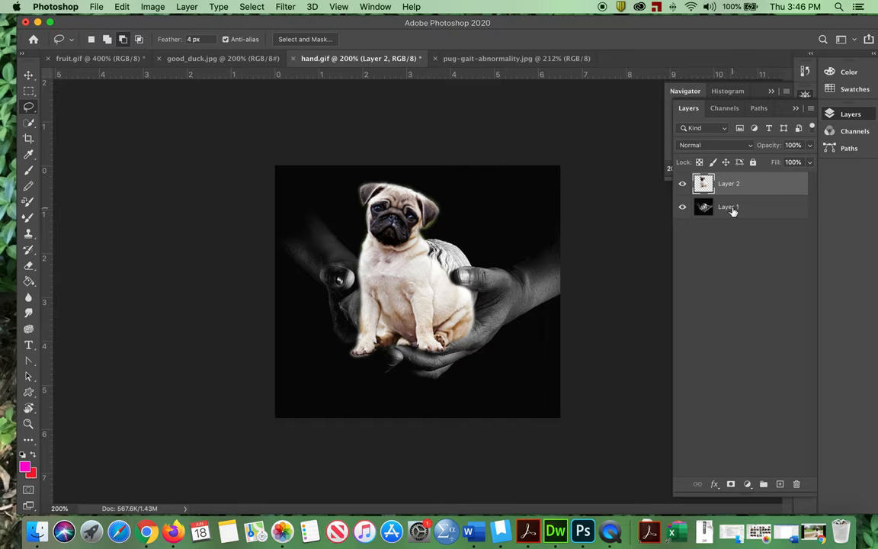
mouse_move(729, 206)
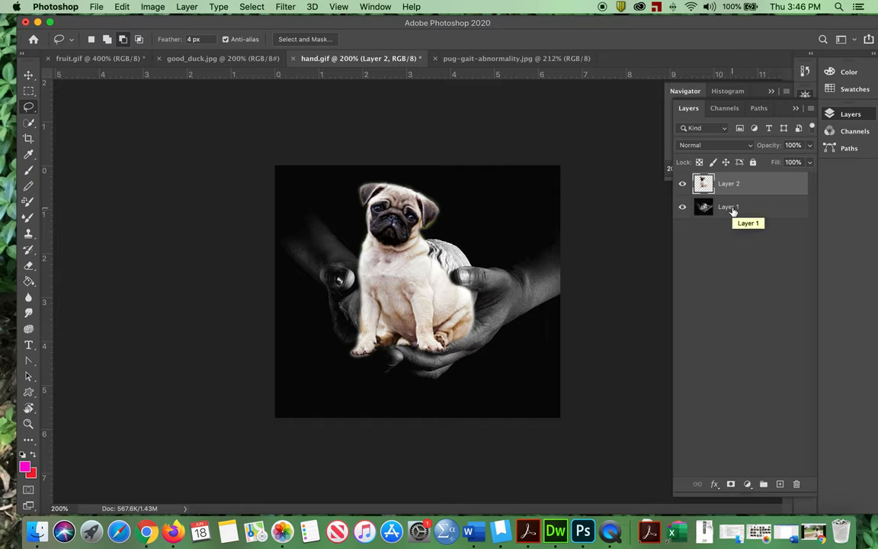
mouse_move(775, 296)
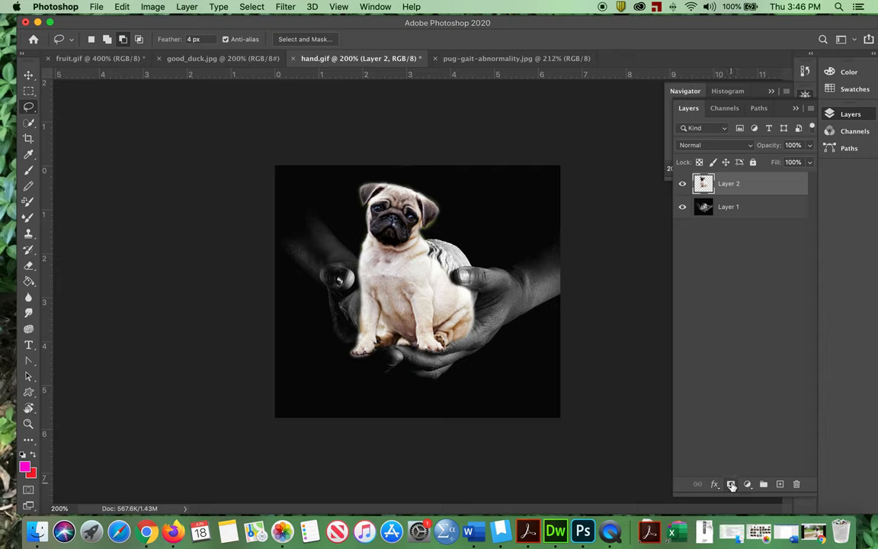
Step: Add a layer mask to the pug layer and create empty Layer 3 above the hands
click(731, 484)
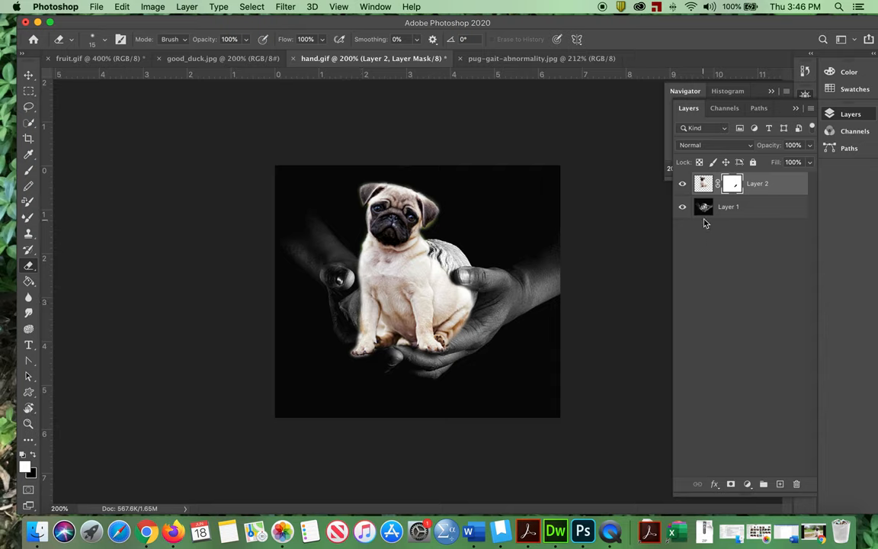
click(729, 206)
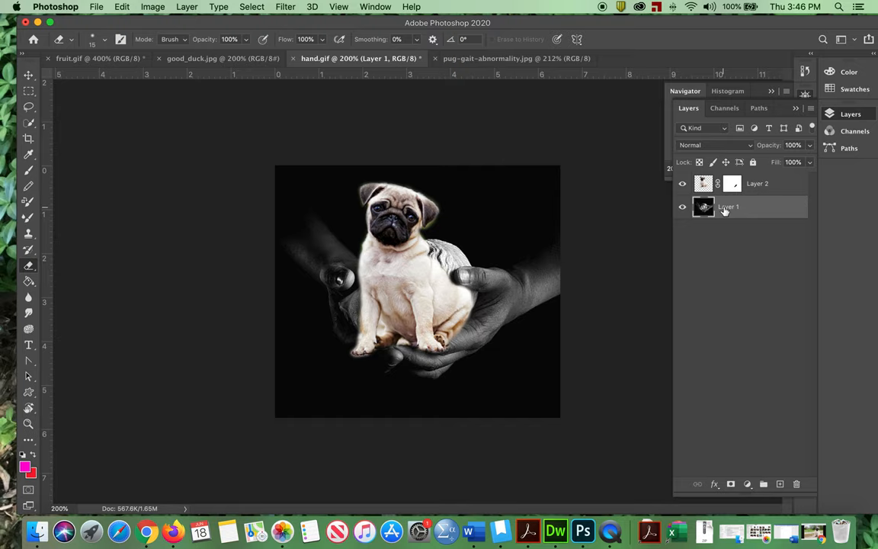
click(779, 483)
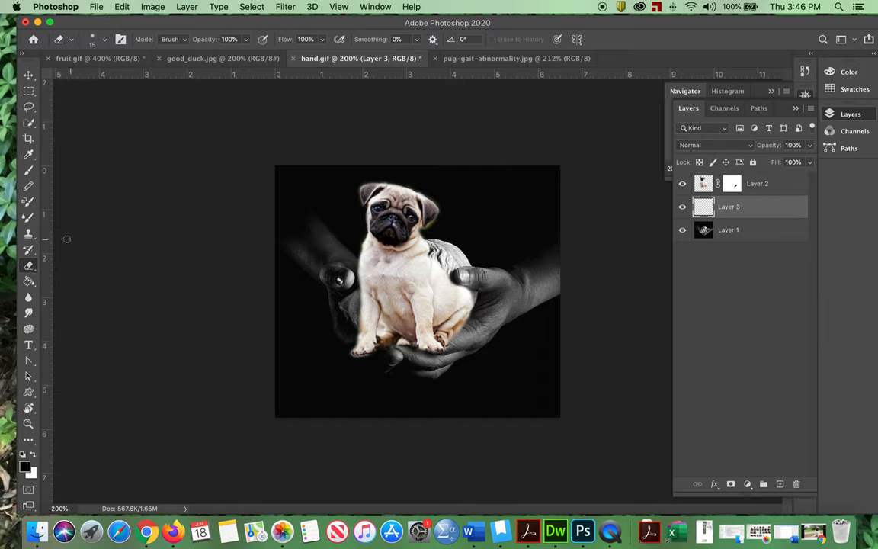
mouse_move(28, 170)
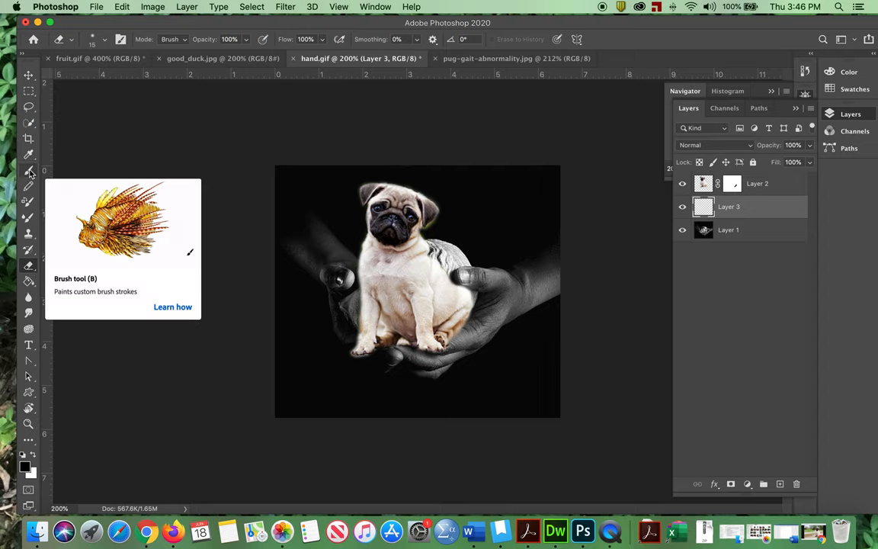
Step: Paint brush marks on Layer 3, then add empty Layer 4 above the pug layer
click(28, 170)
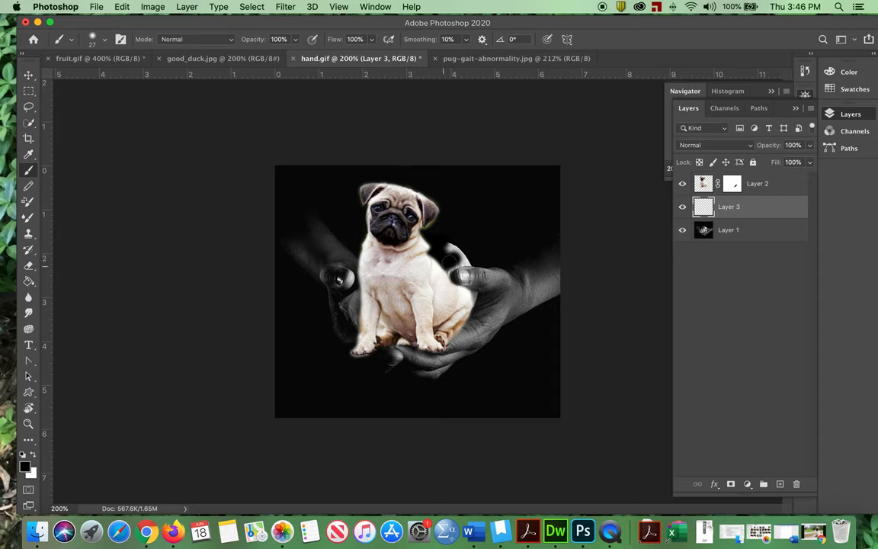
mouse_move(454, 256)
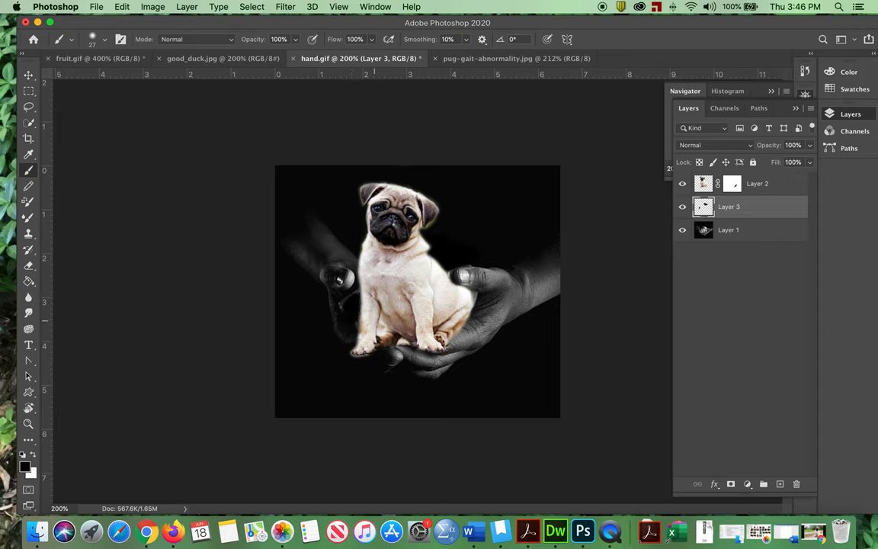
mouse_move(476, 317)
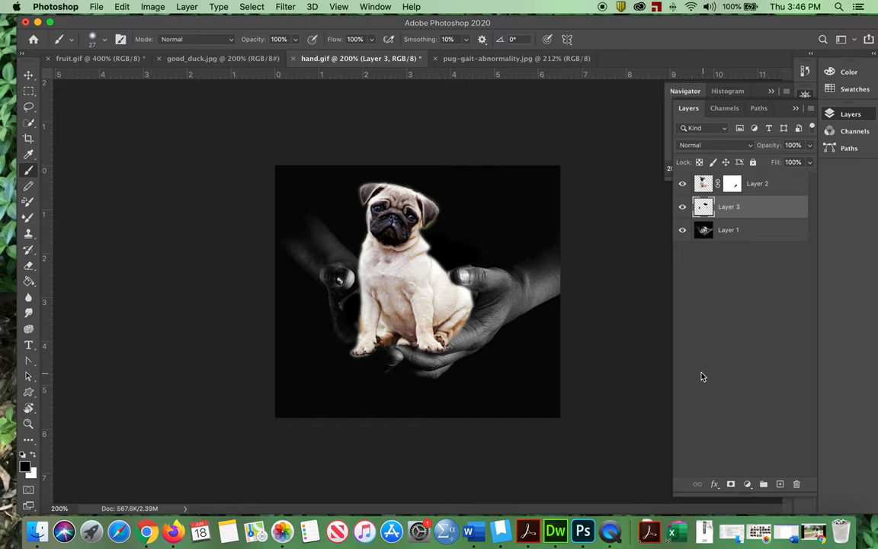
click(757, 183)
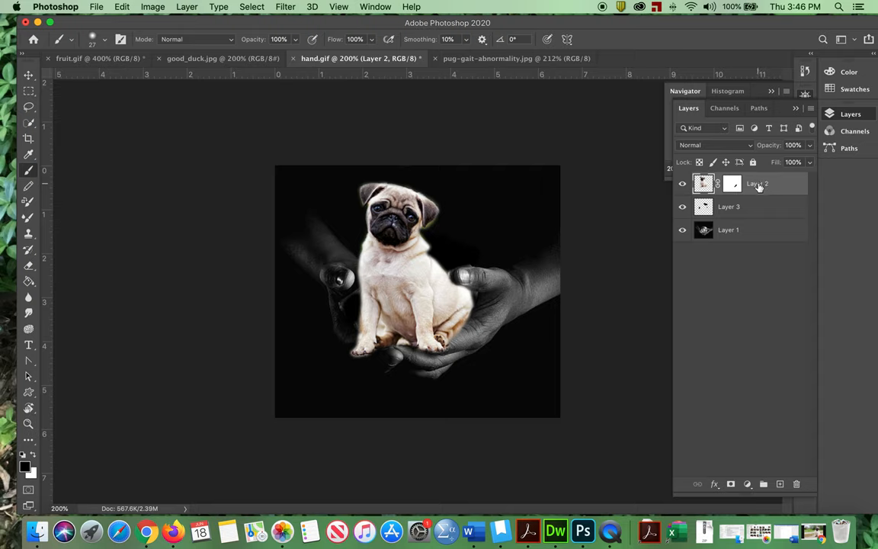
click(730, 206)
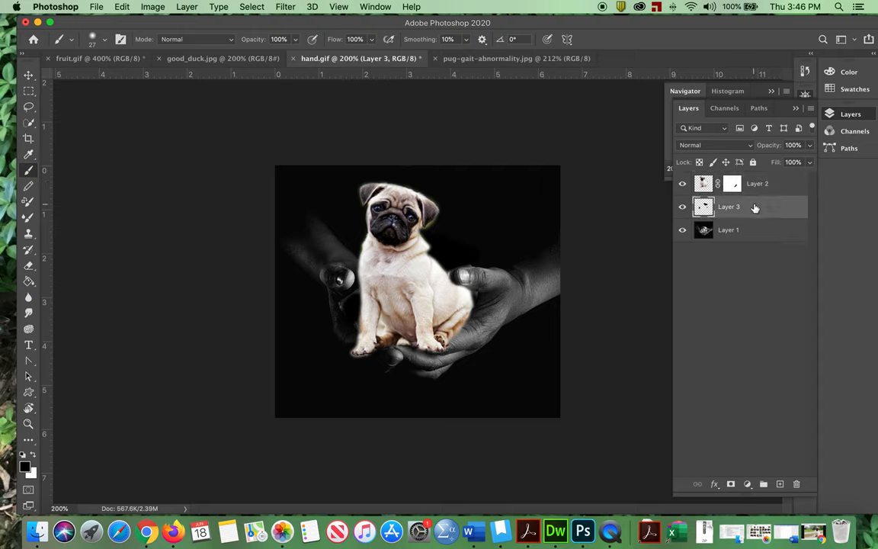
click(780, 483)
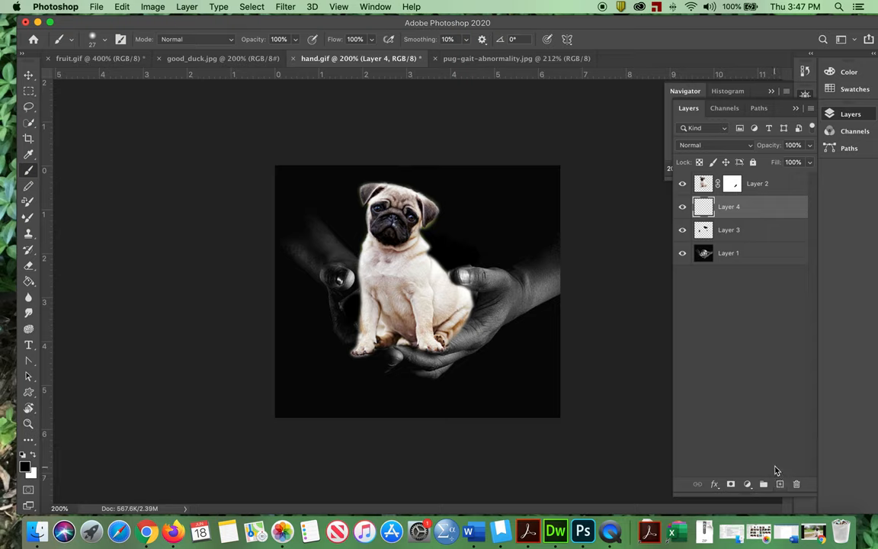
click(683, 207)
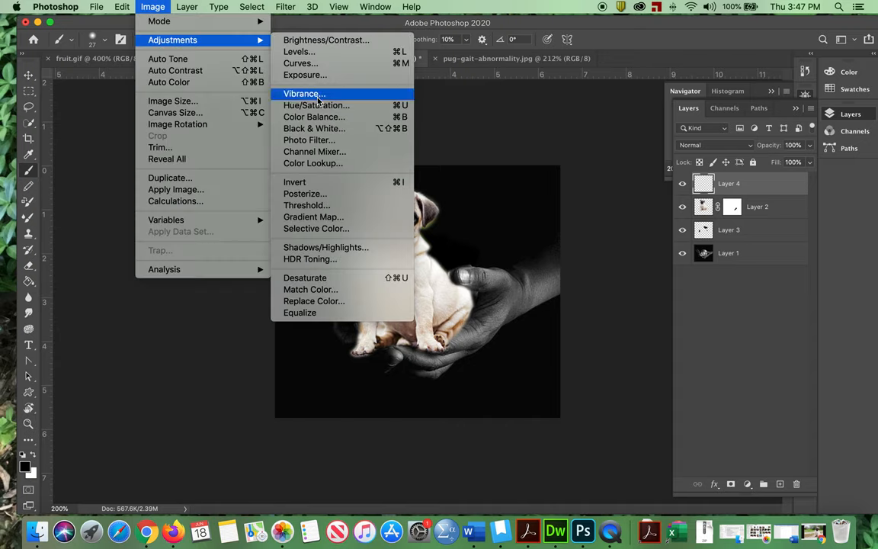
Step: Try Hue/Saturation on empty Layer 4, dismiss the warning, and select the pug layer
click(316, 106)
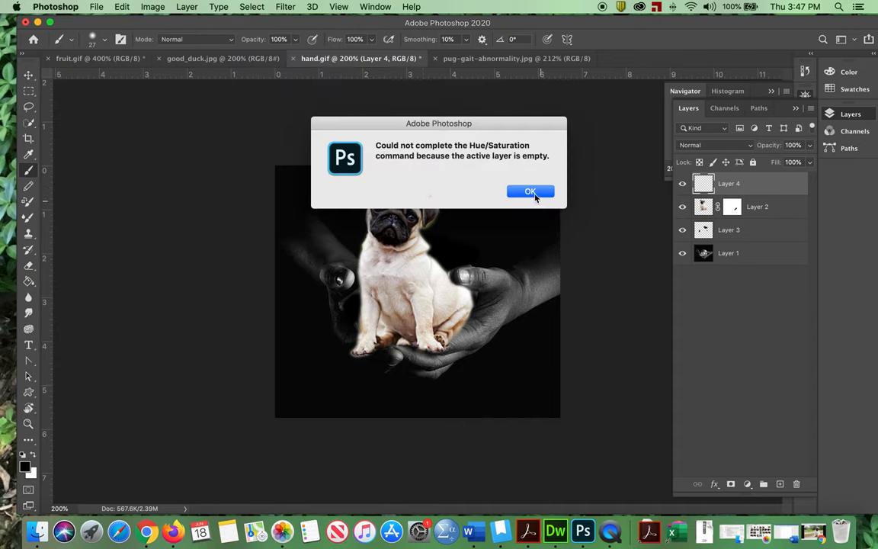
click(531, 191)
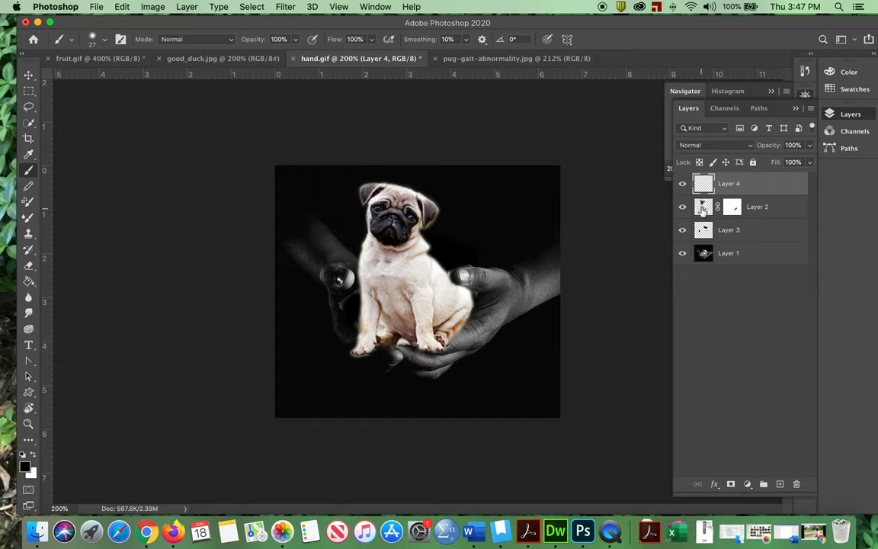
click(757, 207)
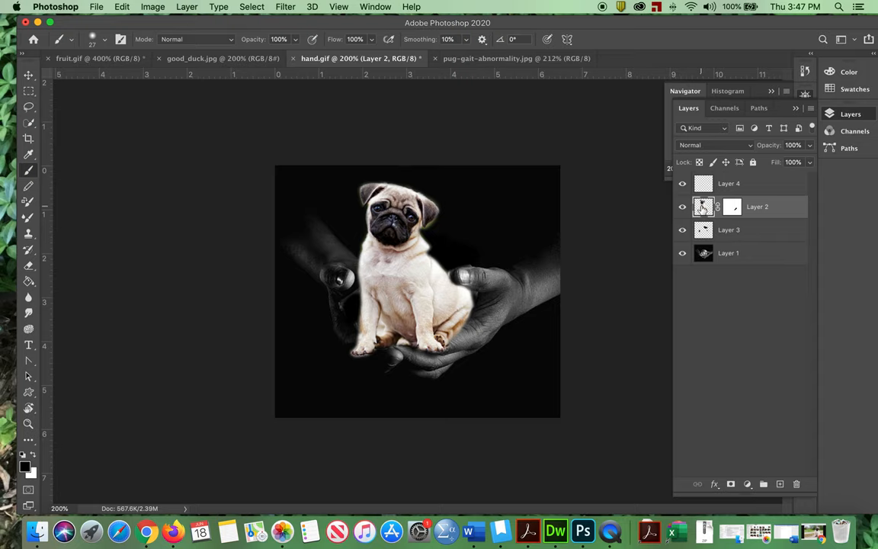
mouse_move(702, 207)
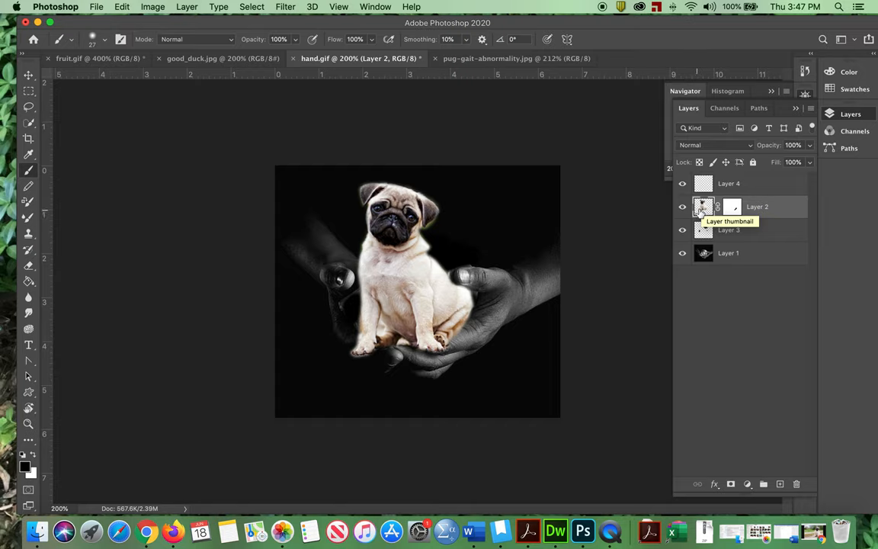
mouse_move(153, 7)
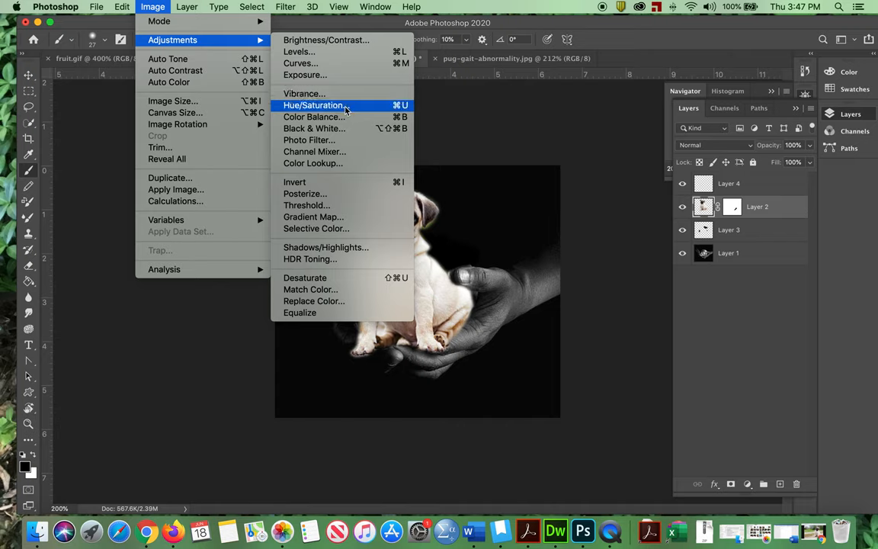
Step: Recolour the pug blue with Hue/Saturation at hue -180 and saturation +80
click(312, 105)
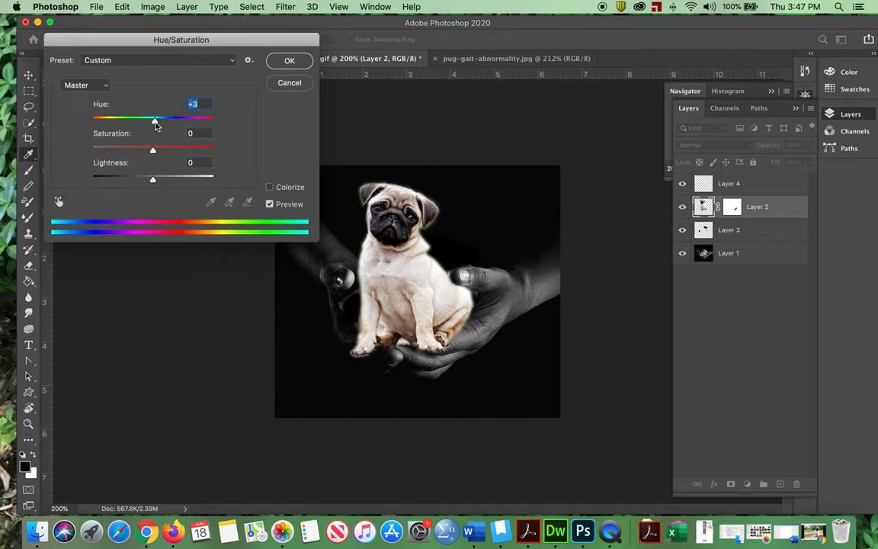
drag(154, 119, 191, 118)
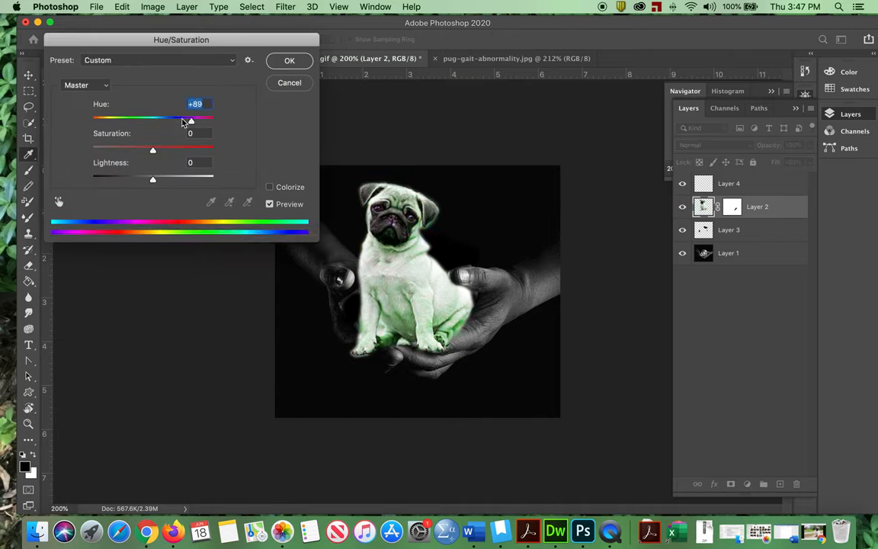
drag(190, 120, 95, 119)
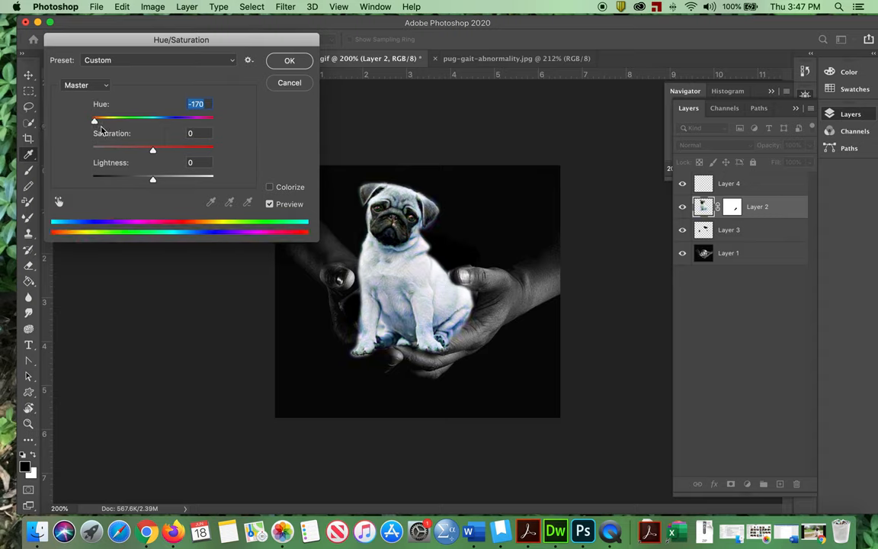
drag(94, 120, 118, 119)
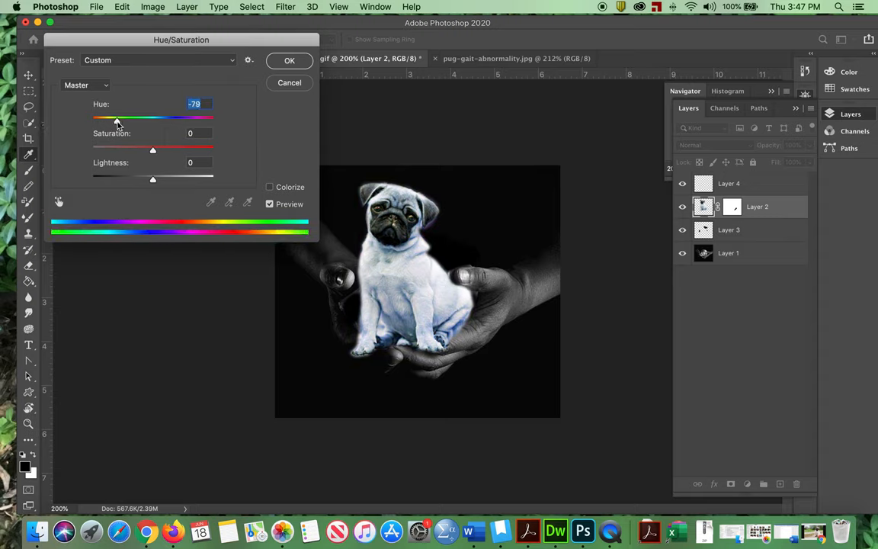
drag(117, 120, 166, 120)
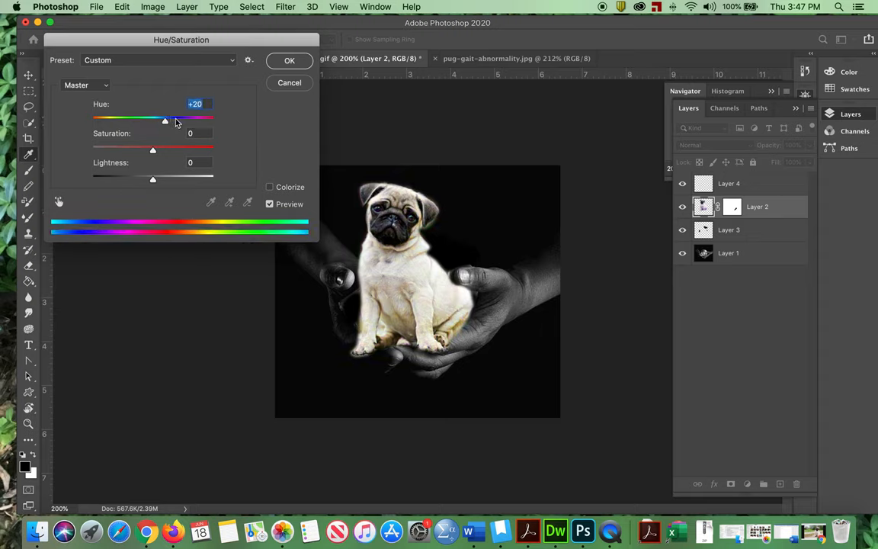
drag(165, 121, 113, 121)
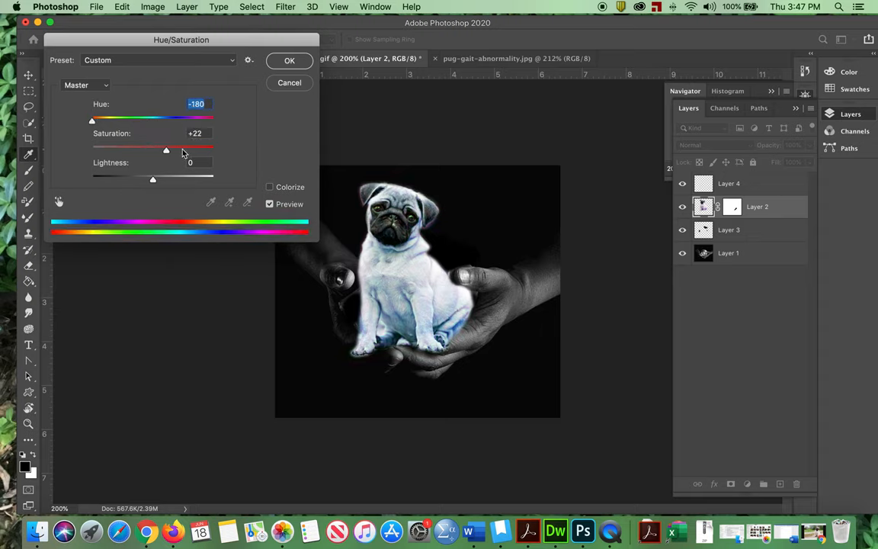
drag(166, 150, 200, 150)
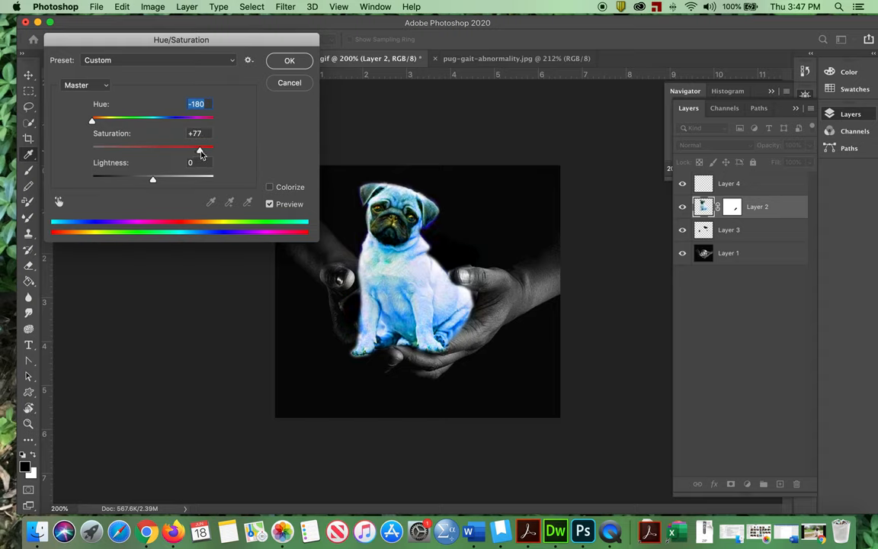
drag(201, 149, 220, 148)
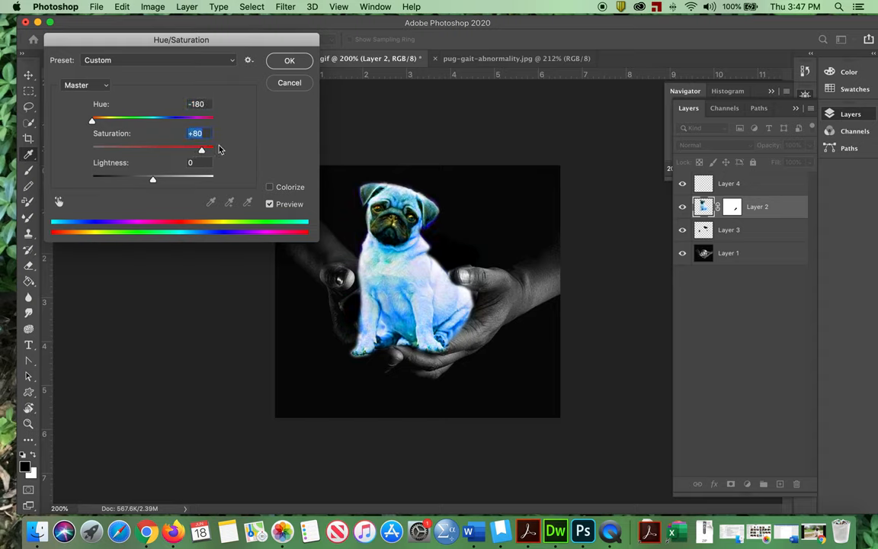
click(289, 60)
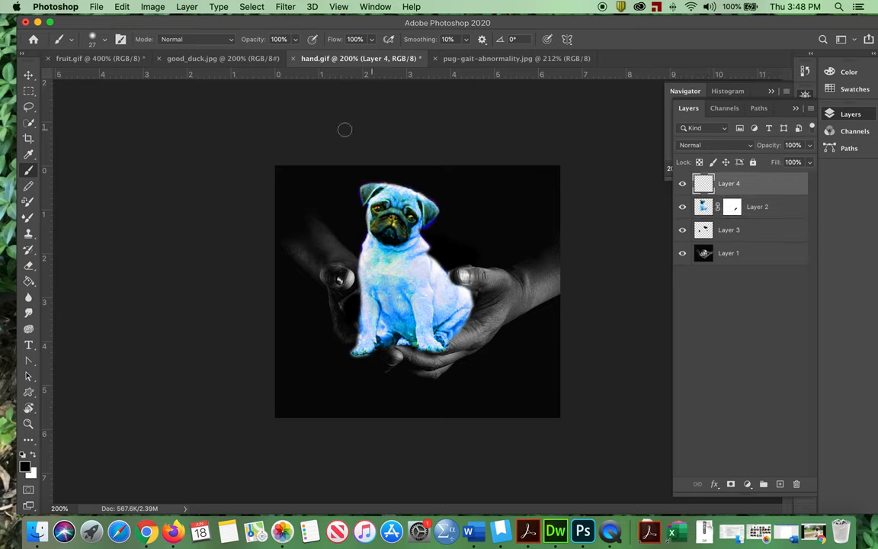
mouse_move(79, 201)
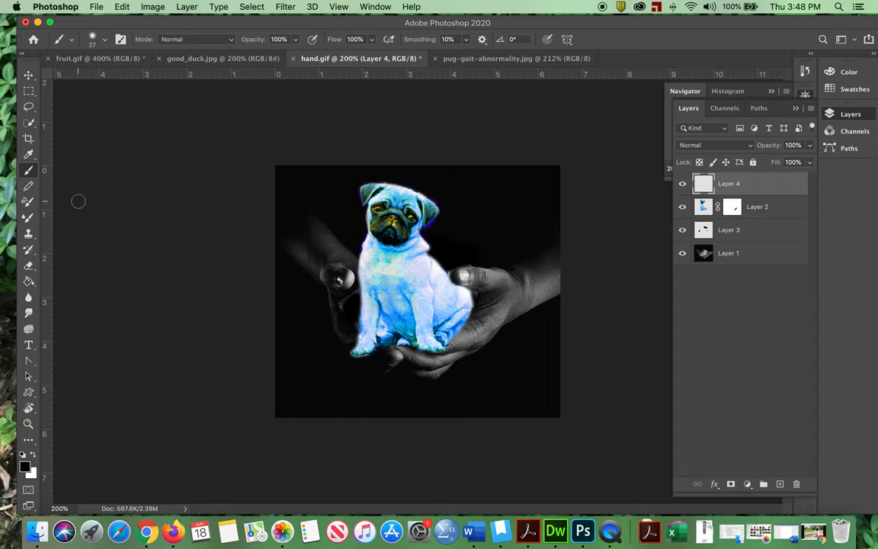
Step: Set the foreground colour to red and brush over the hands on Layer 4
click(24, 462)
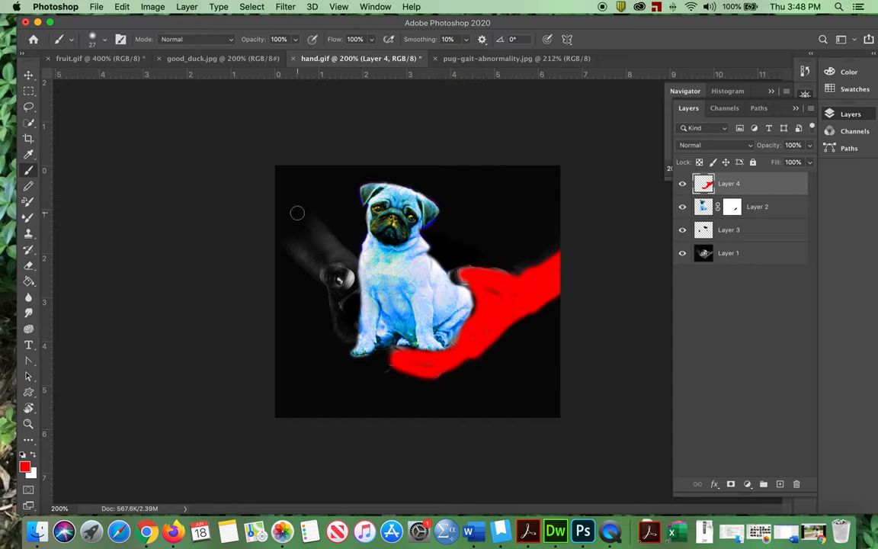
drag(297, 214, 318, 233)
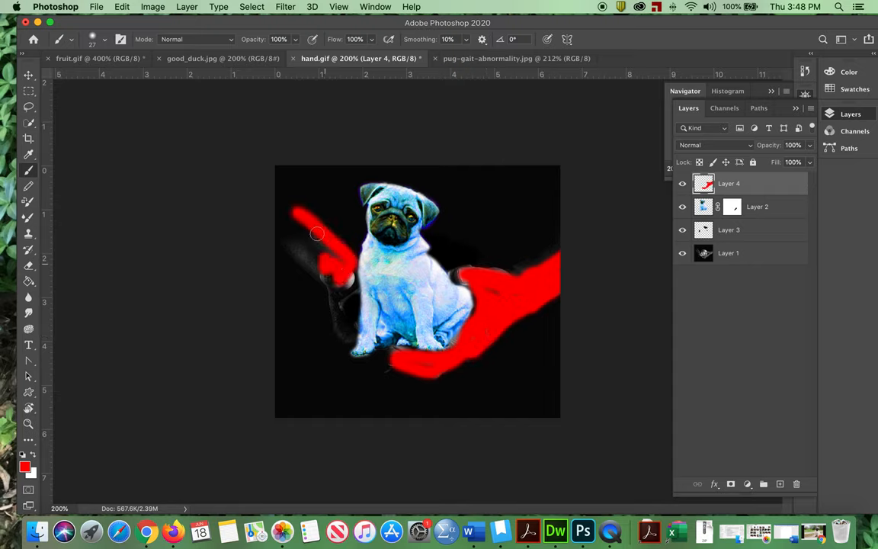
drag(318, 233, 351, 277)
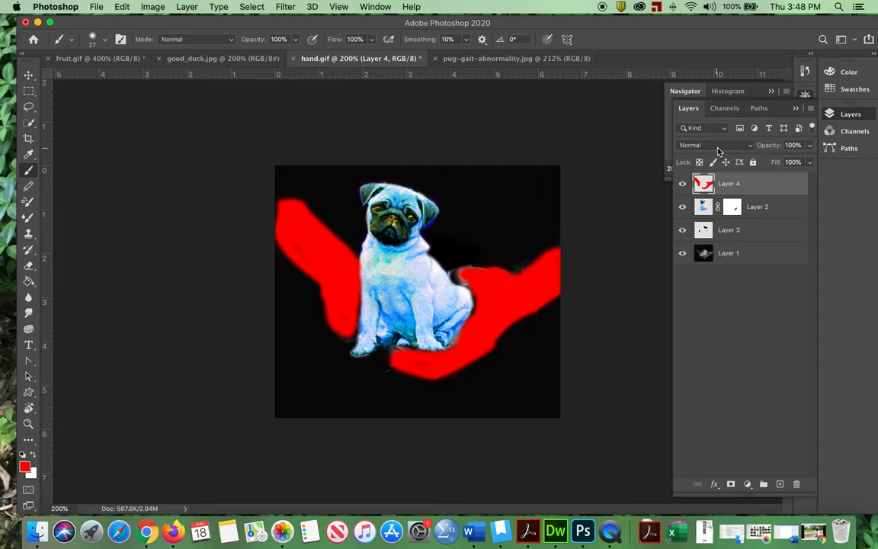
Step: Set Layer 4's blend mode to Overlay, then open the foreground colour picker
click(715, 145)
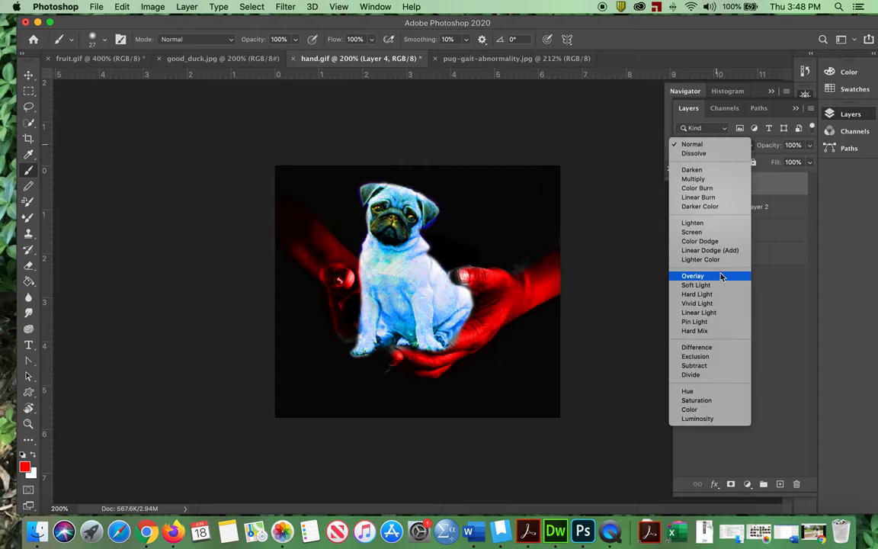
click(693, 275)
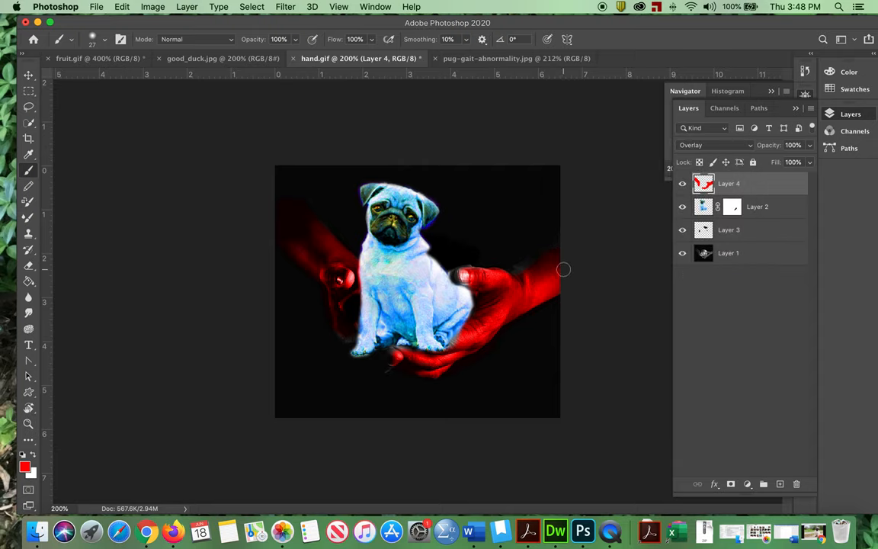
mouse_move(554, 279)
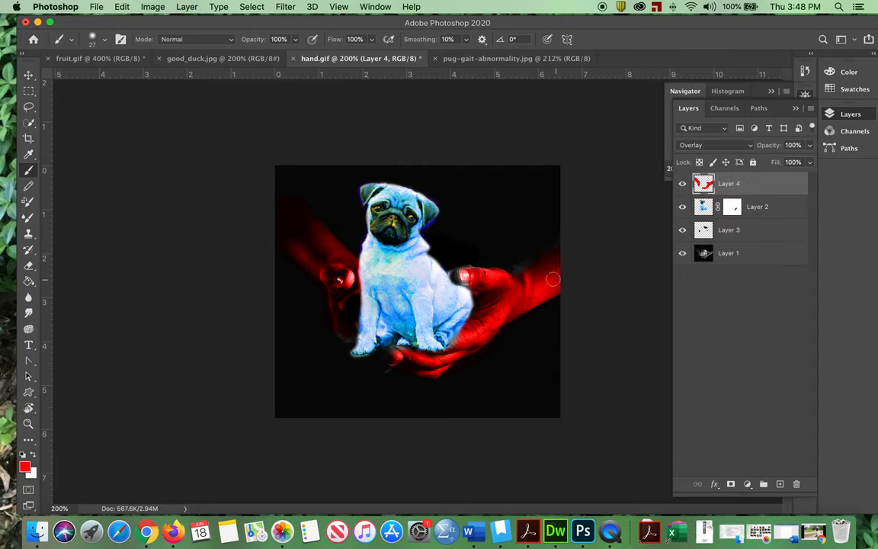
mouse_move(34, 452)
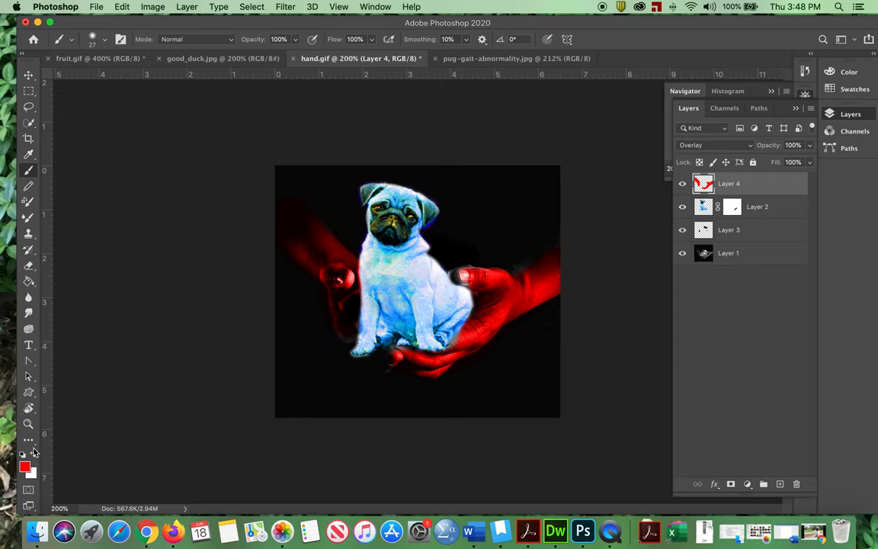
click(25, 465)
text(ff8a00)
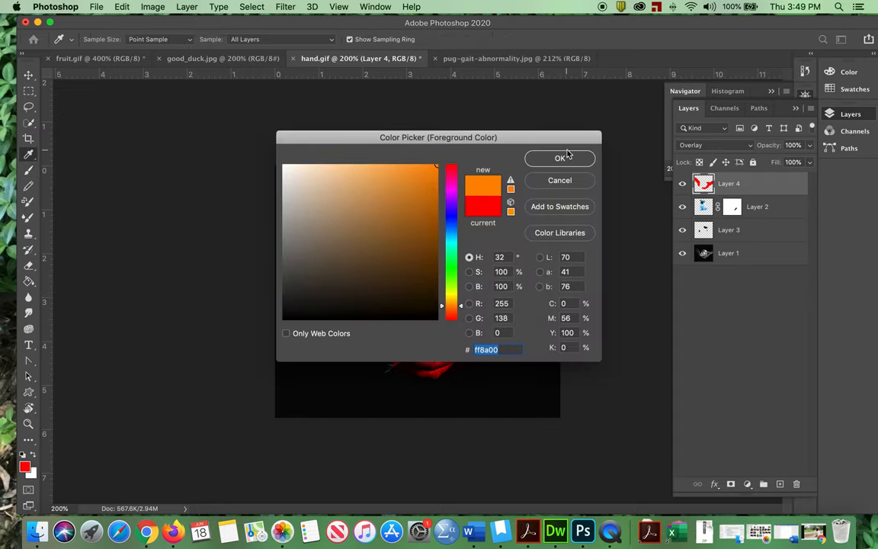
Step: Confirm orange (#ff8a00) as the new foreground painting colour
click(561, 158)
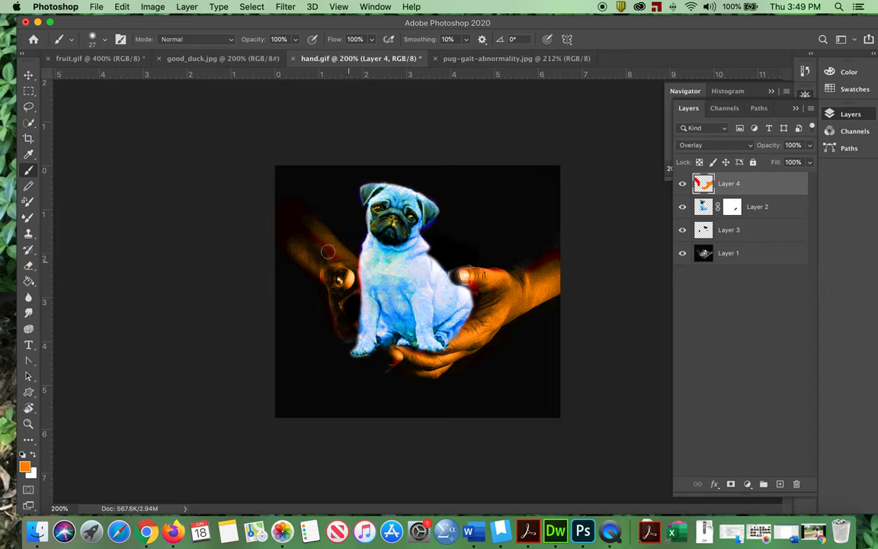
mouse_move(623, 290)
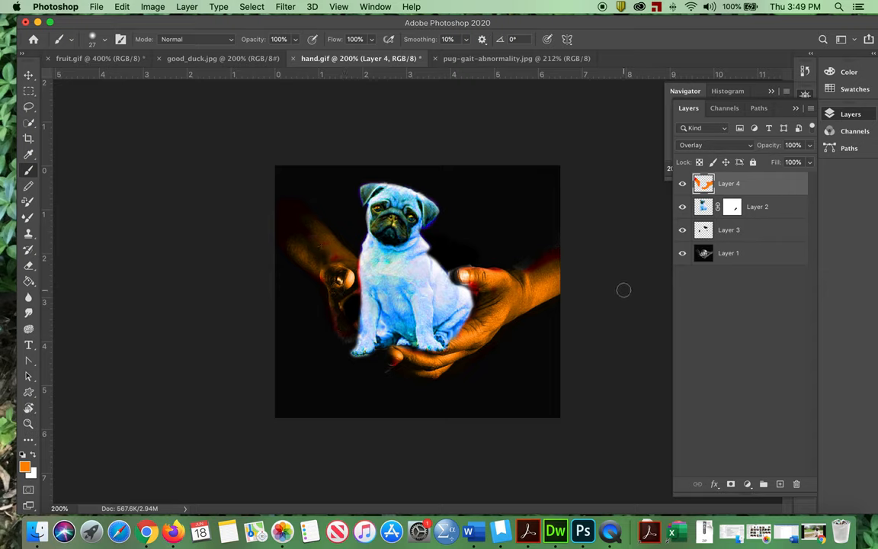
mouse_move(642, 250)
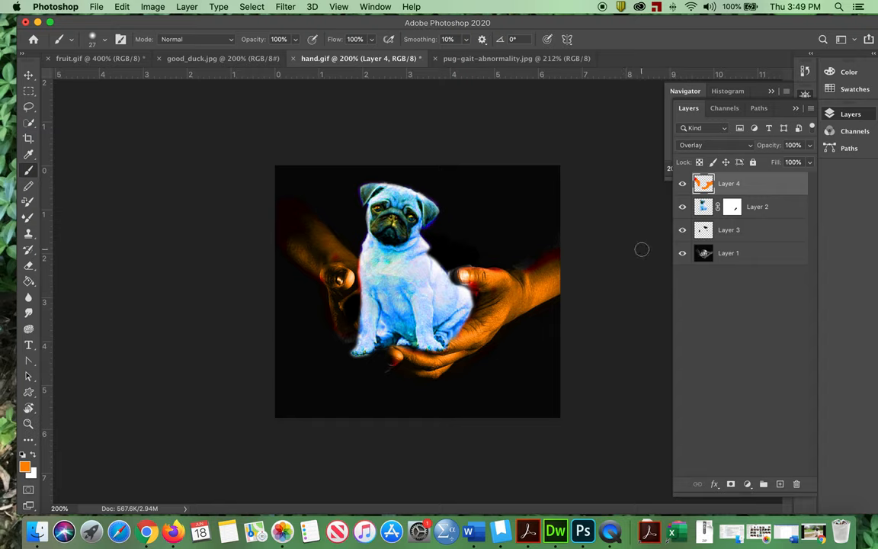
mouse_move(497, 269)
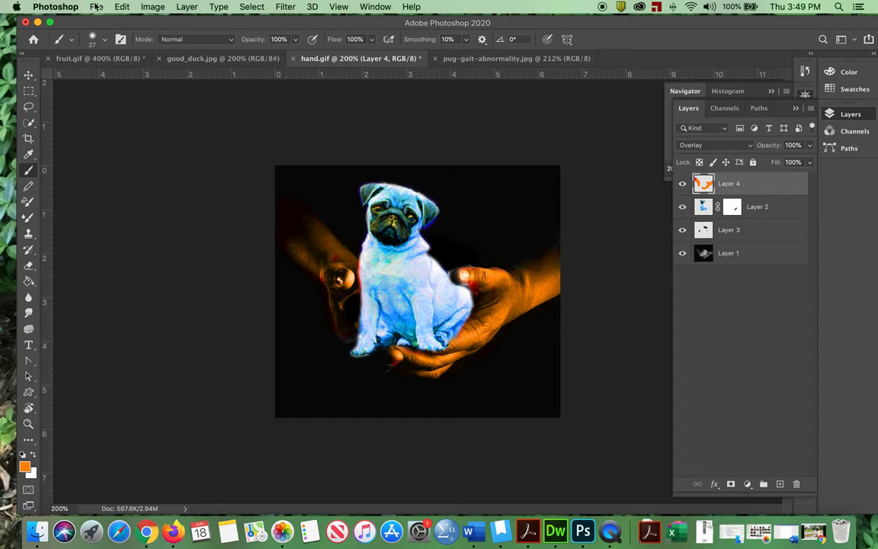
Step: Save the composition as hand4.psd in project1 with Photoshop format options confirmed
click(97, 6)
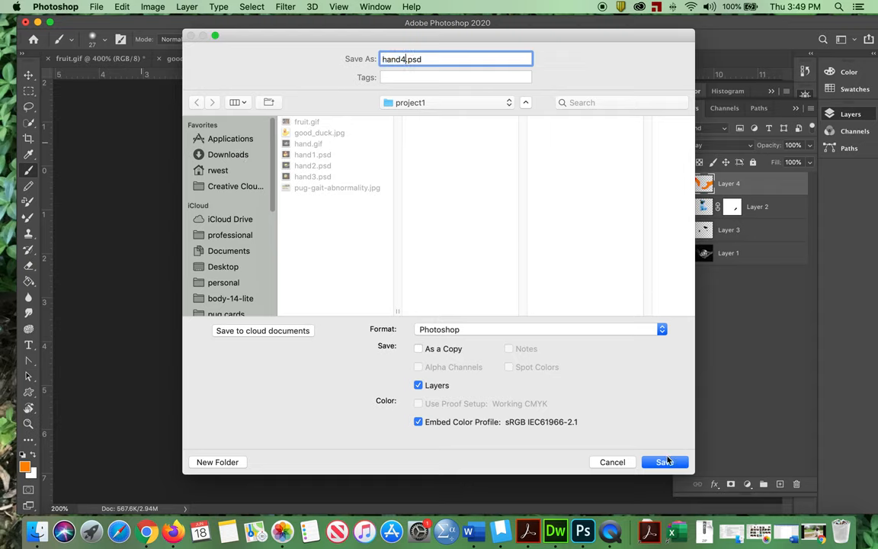
click(664, 462)
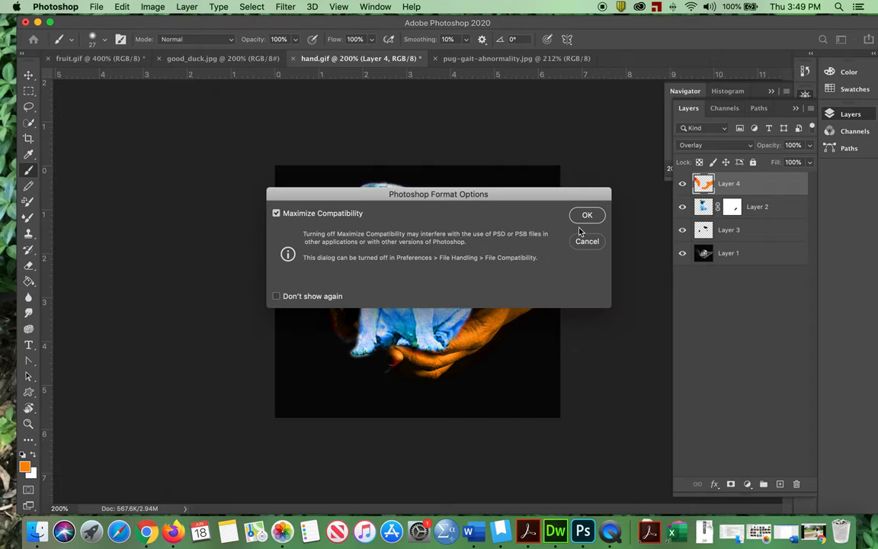
click(587, 215)
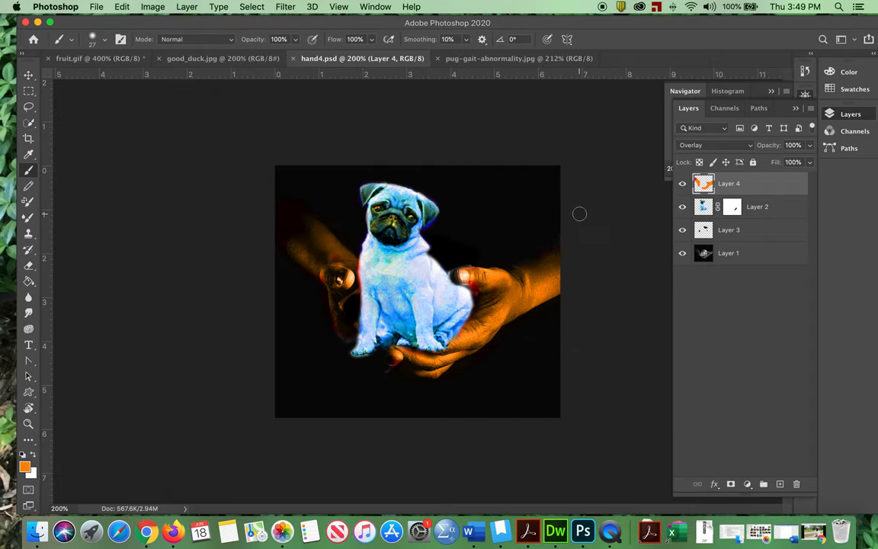